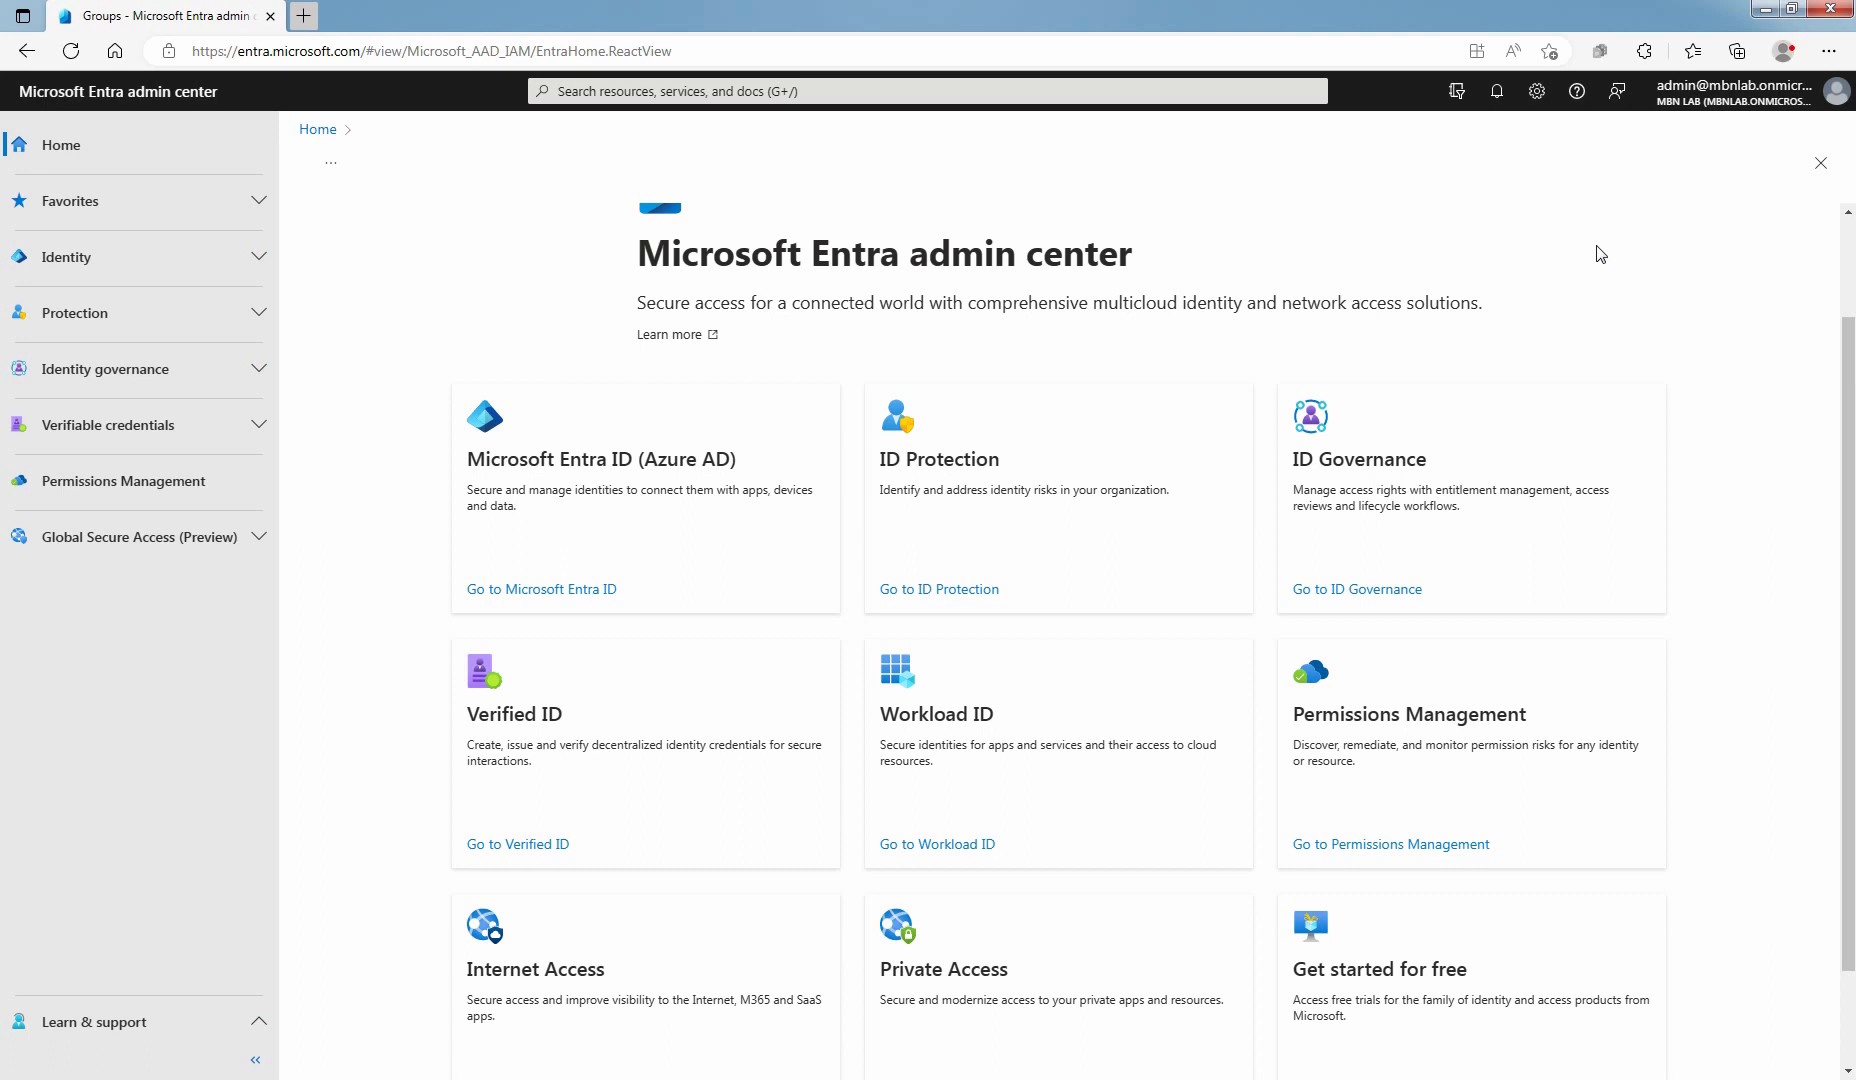
{"action": "mouse_move", "coordinate": [541, 589]}
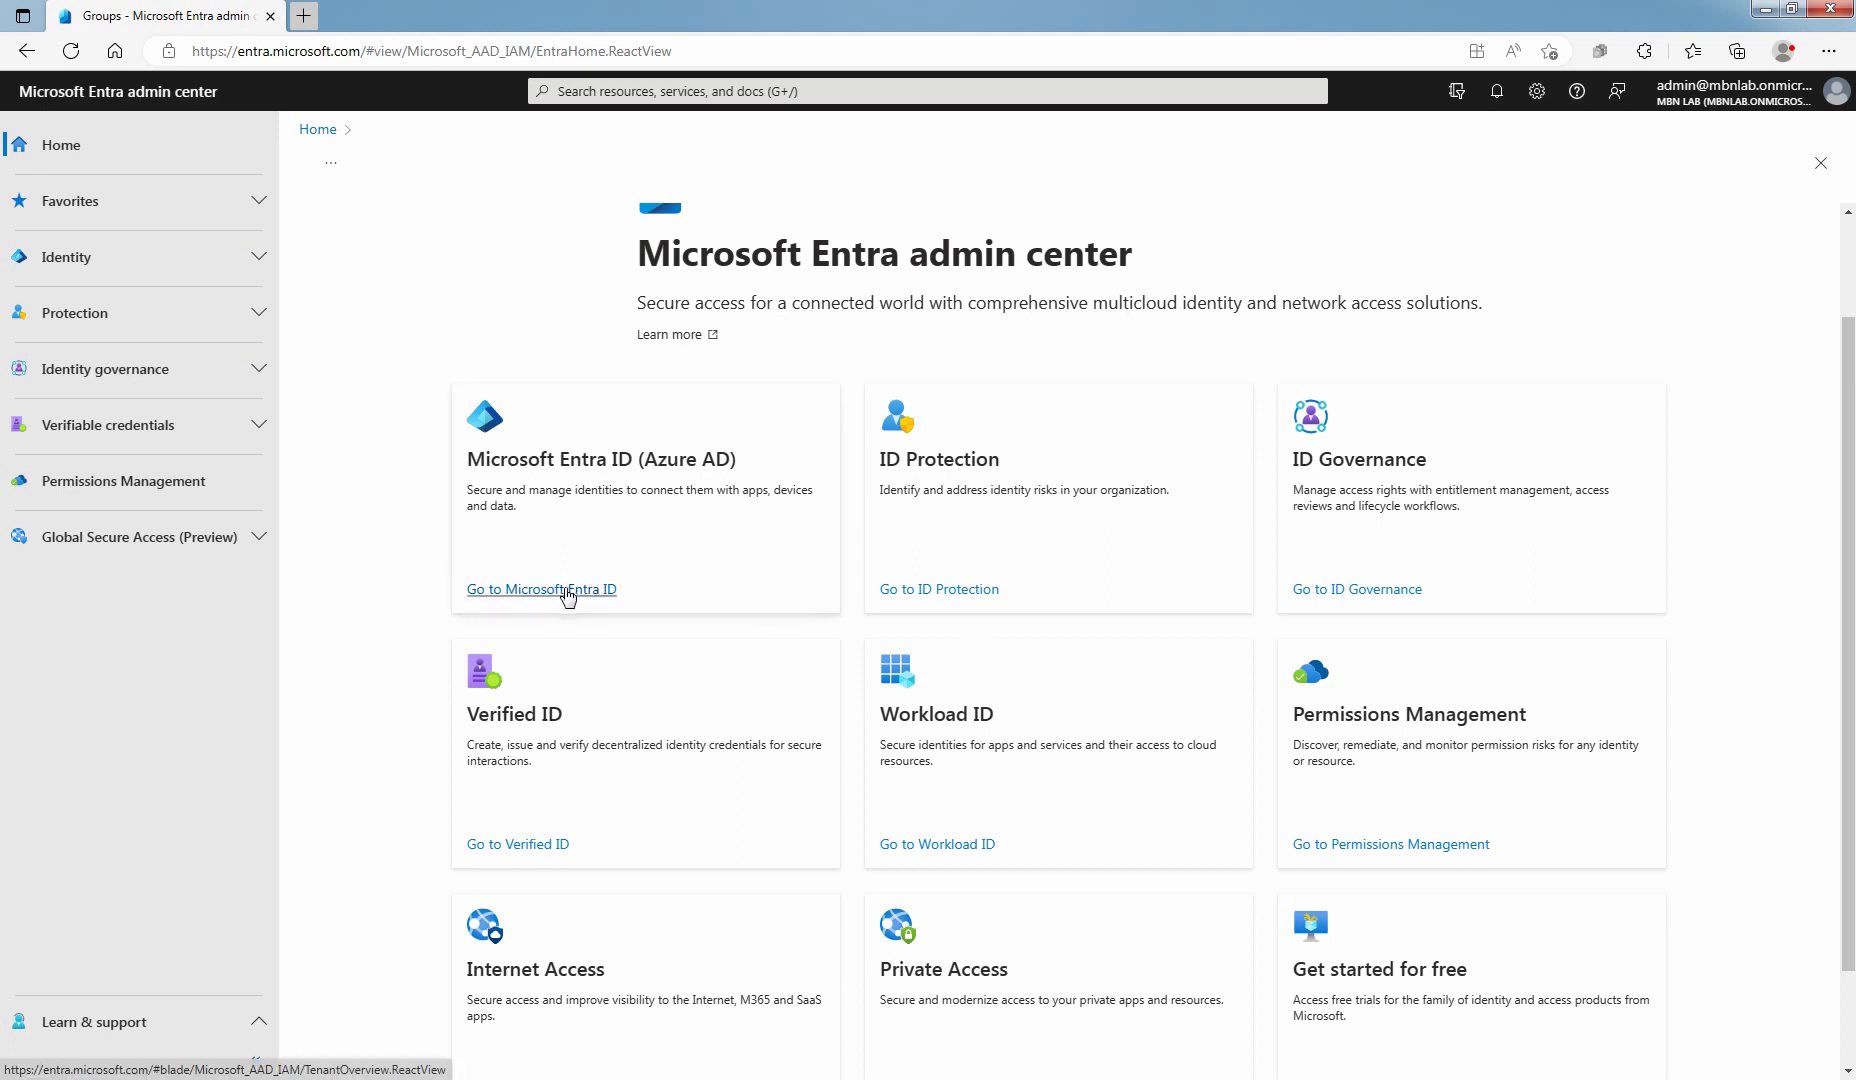
Go to Microsoft Entra ID's All groups list and select the MicrosoftEMS-E5 group
{"action": "left_click", "coordinate": [540, 589]}
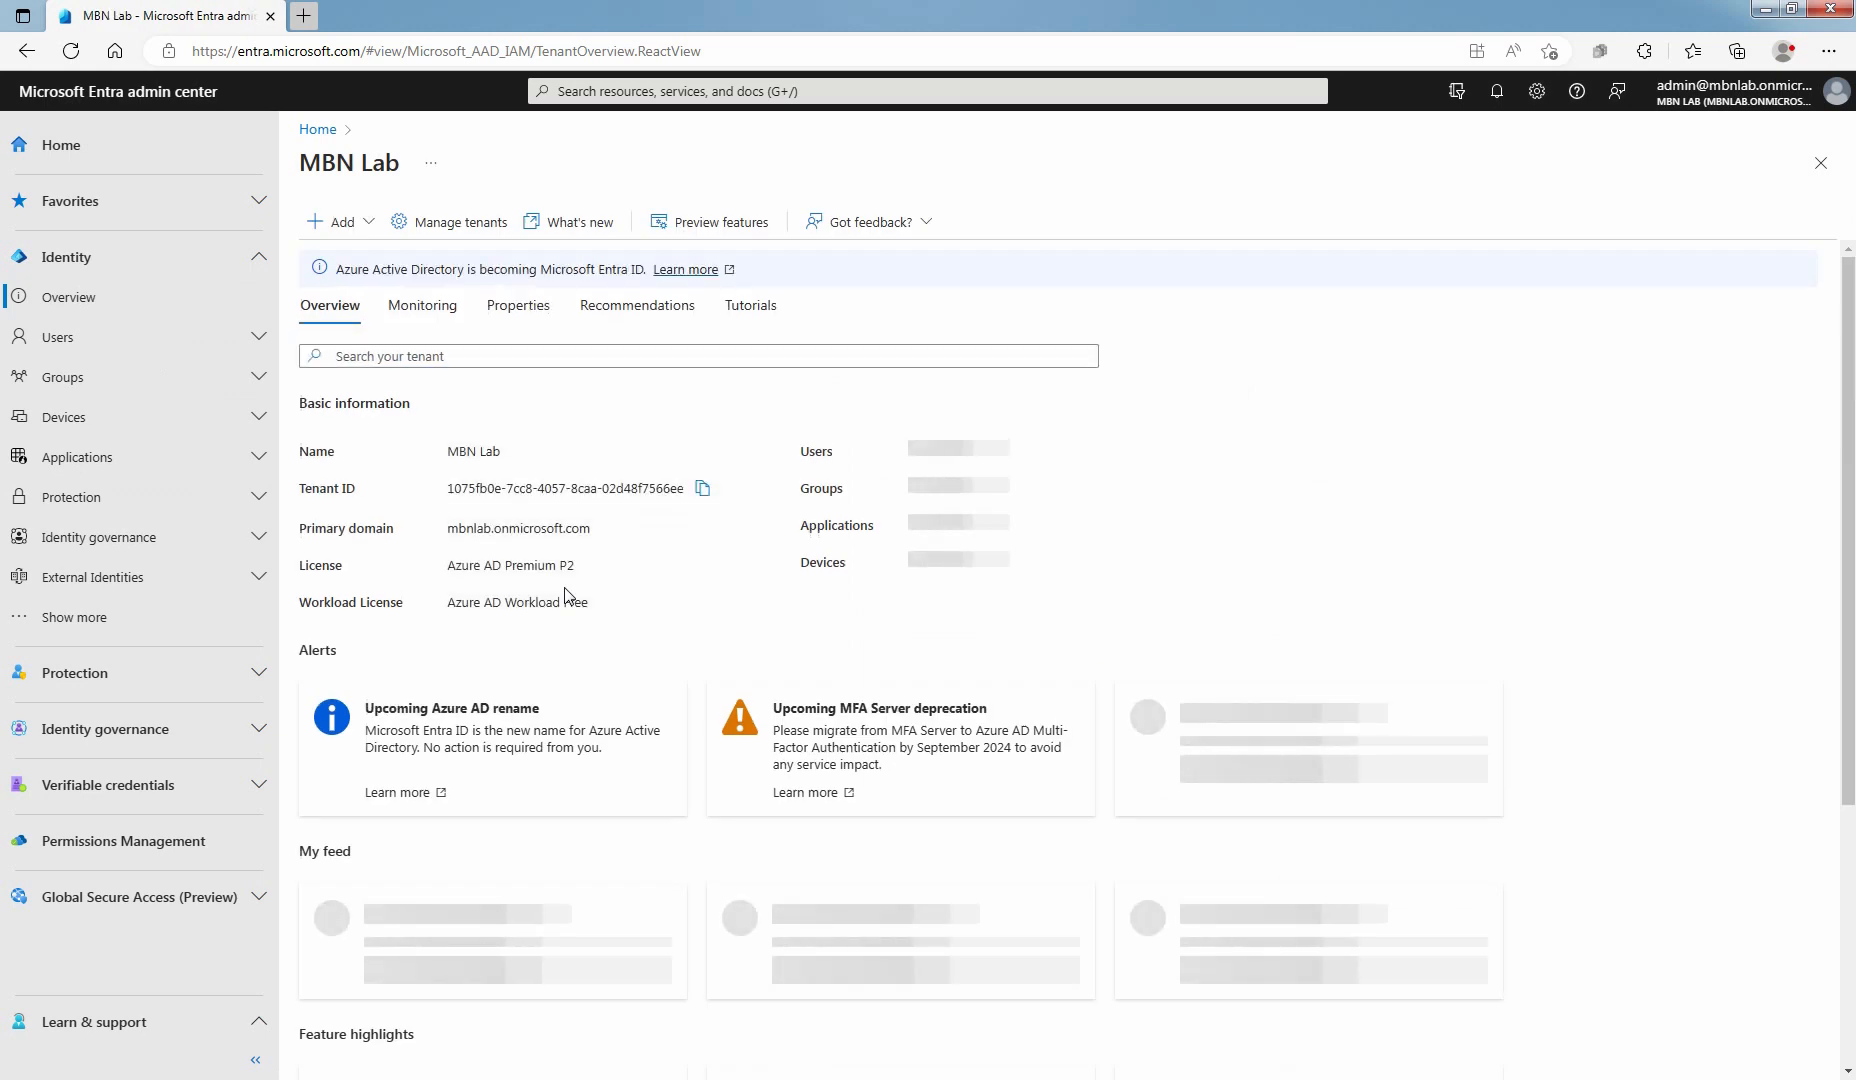
{"action": "left_click", "coordinate": [63, 378]}
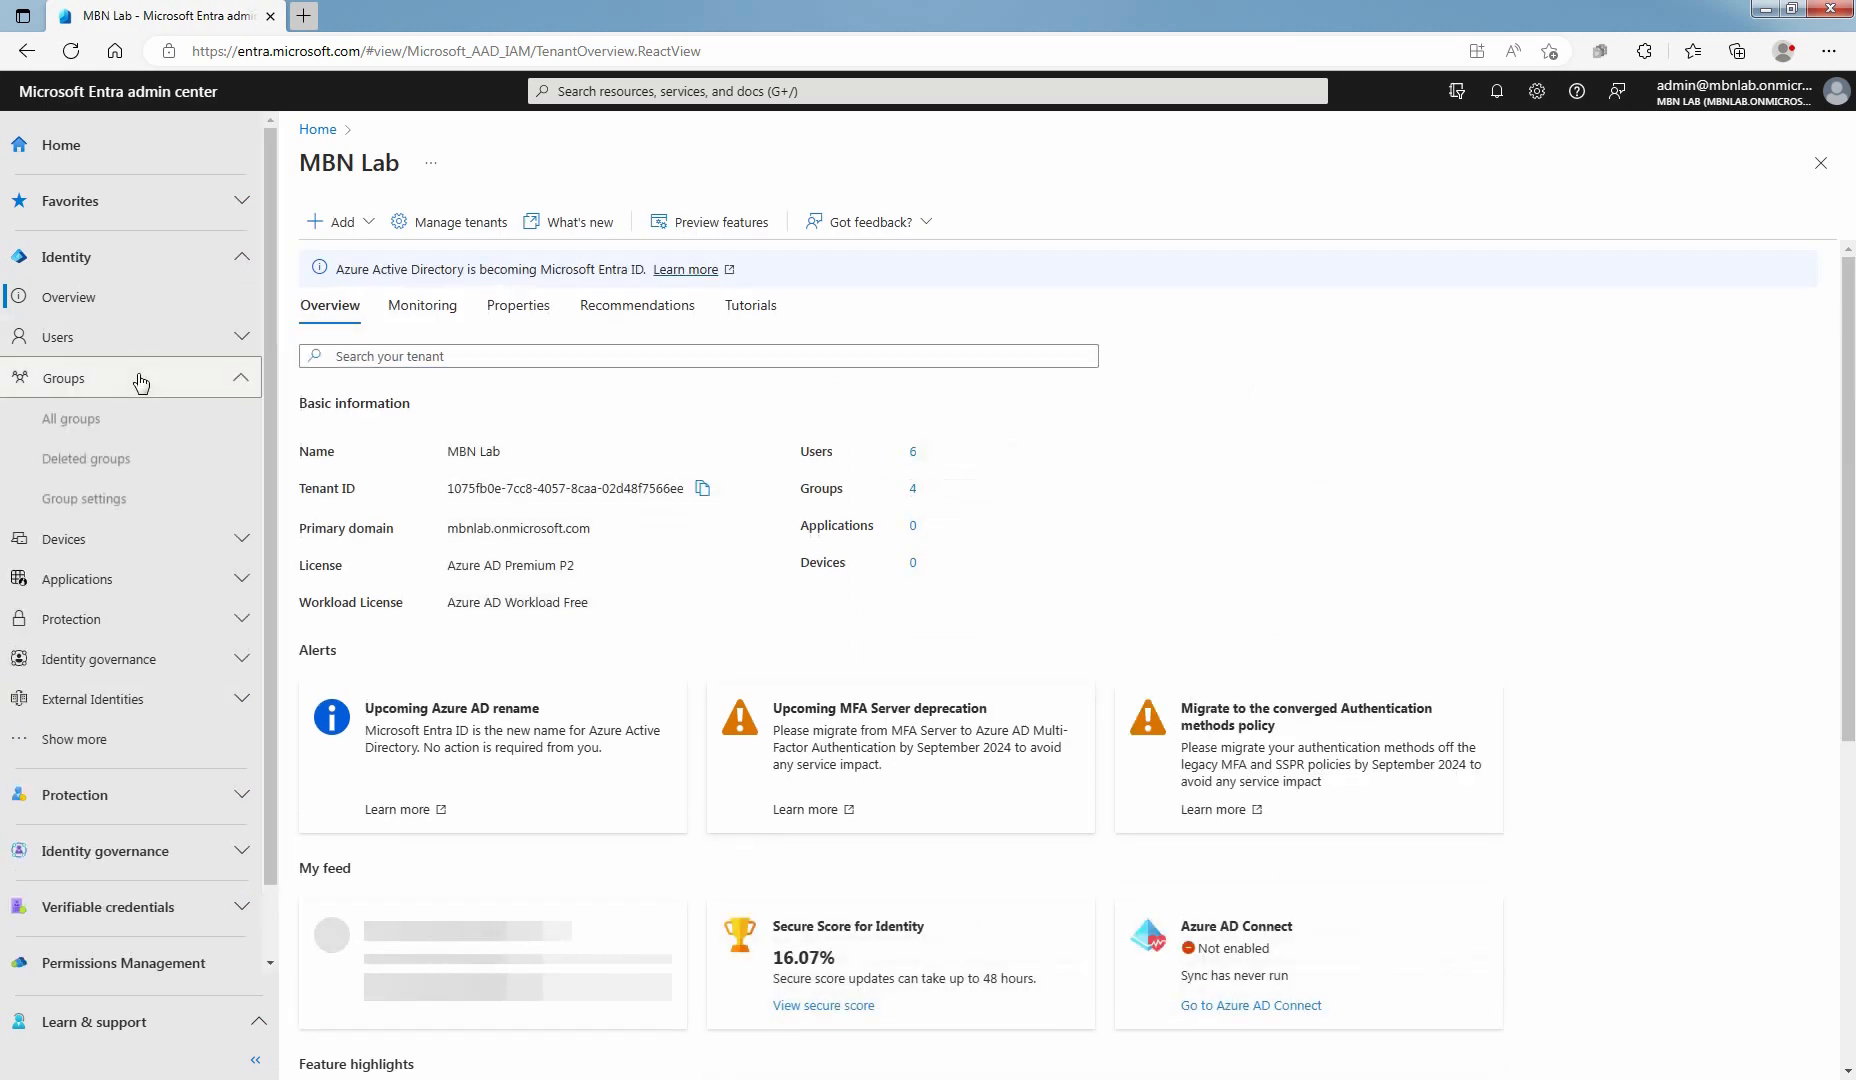
{"action": "left_click", "coordinate": [71, 418]}
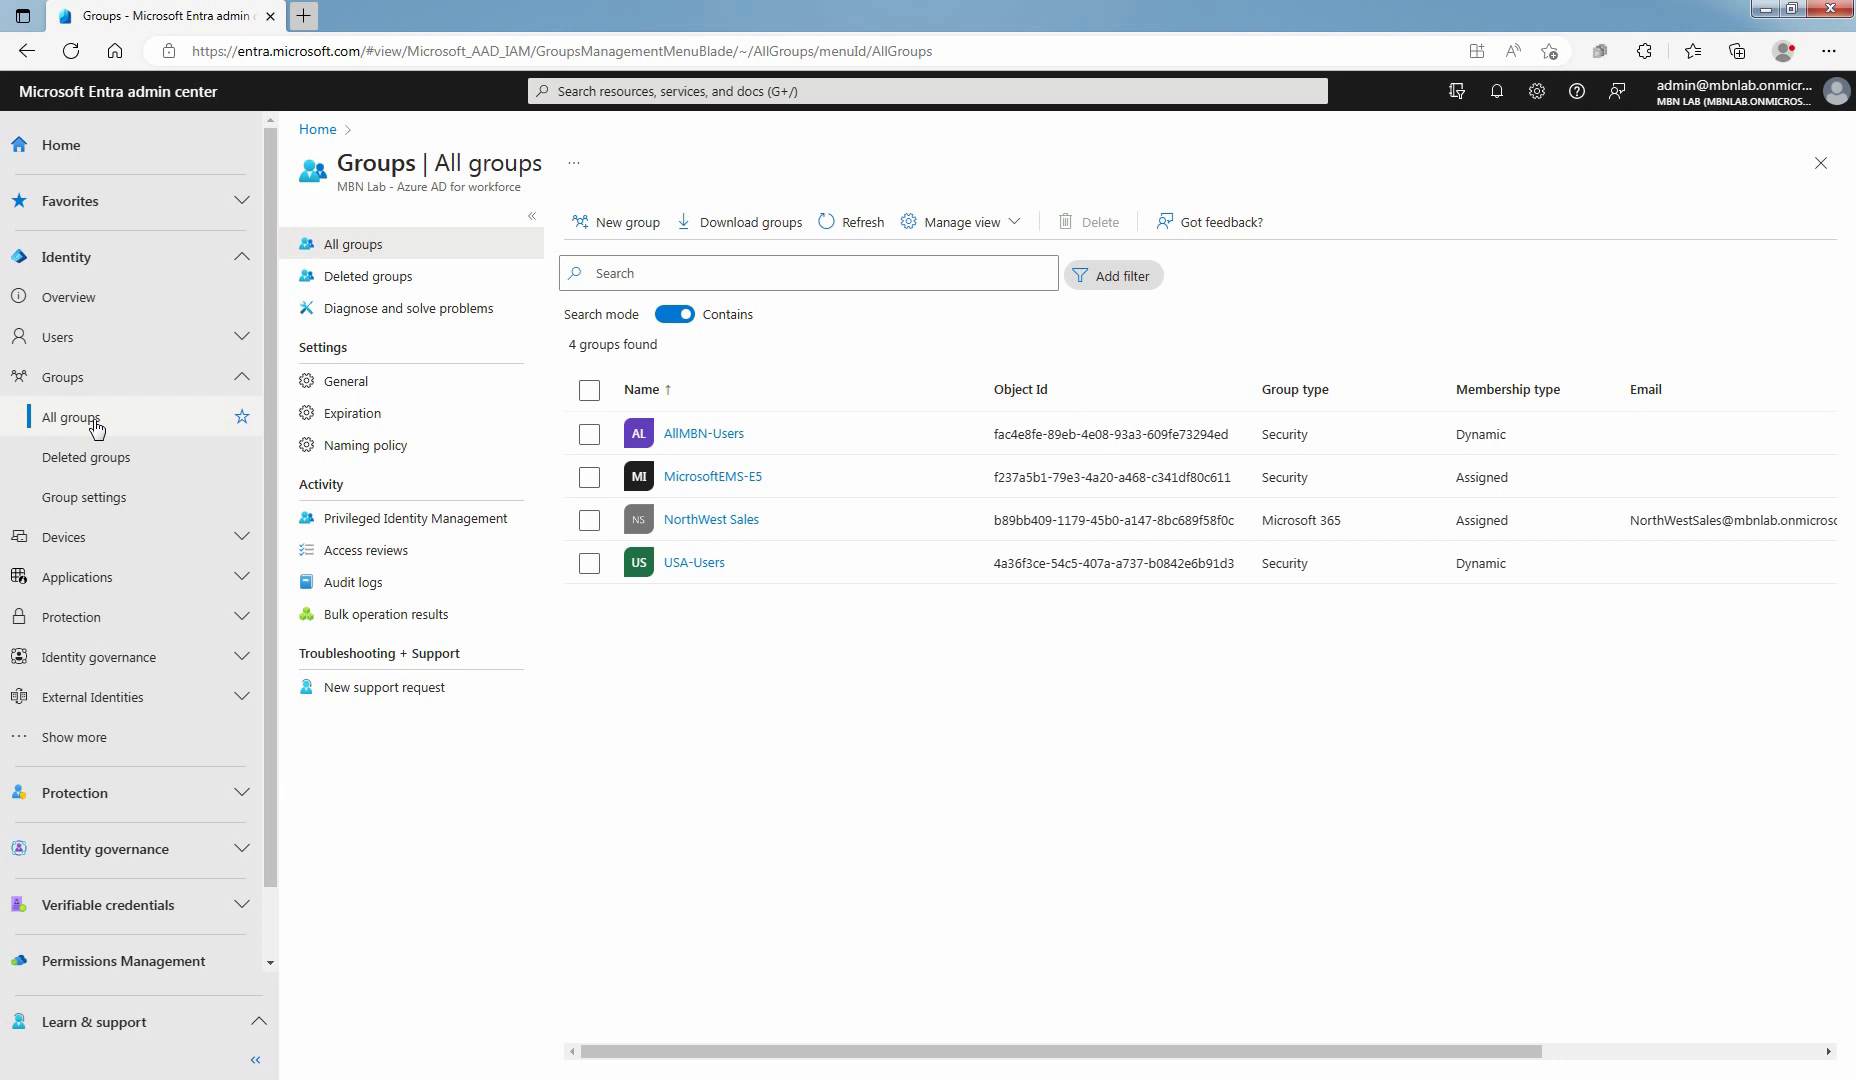
{"action": "left_click", "coordinate": [589, 476]}
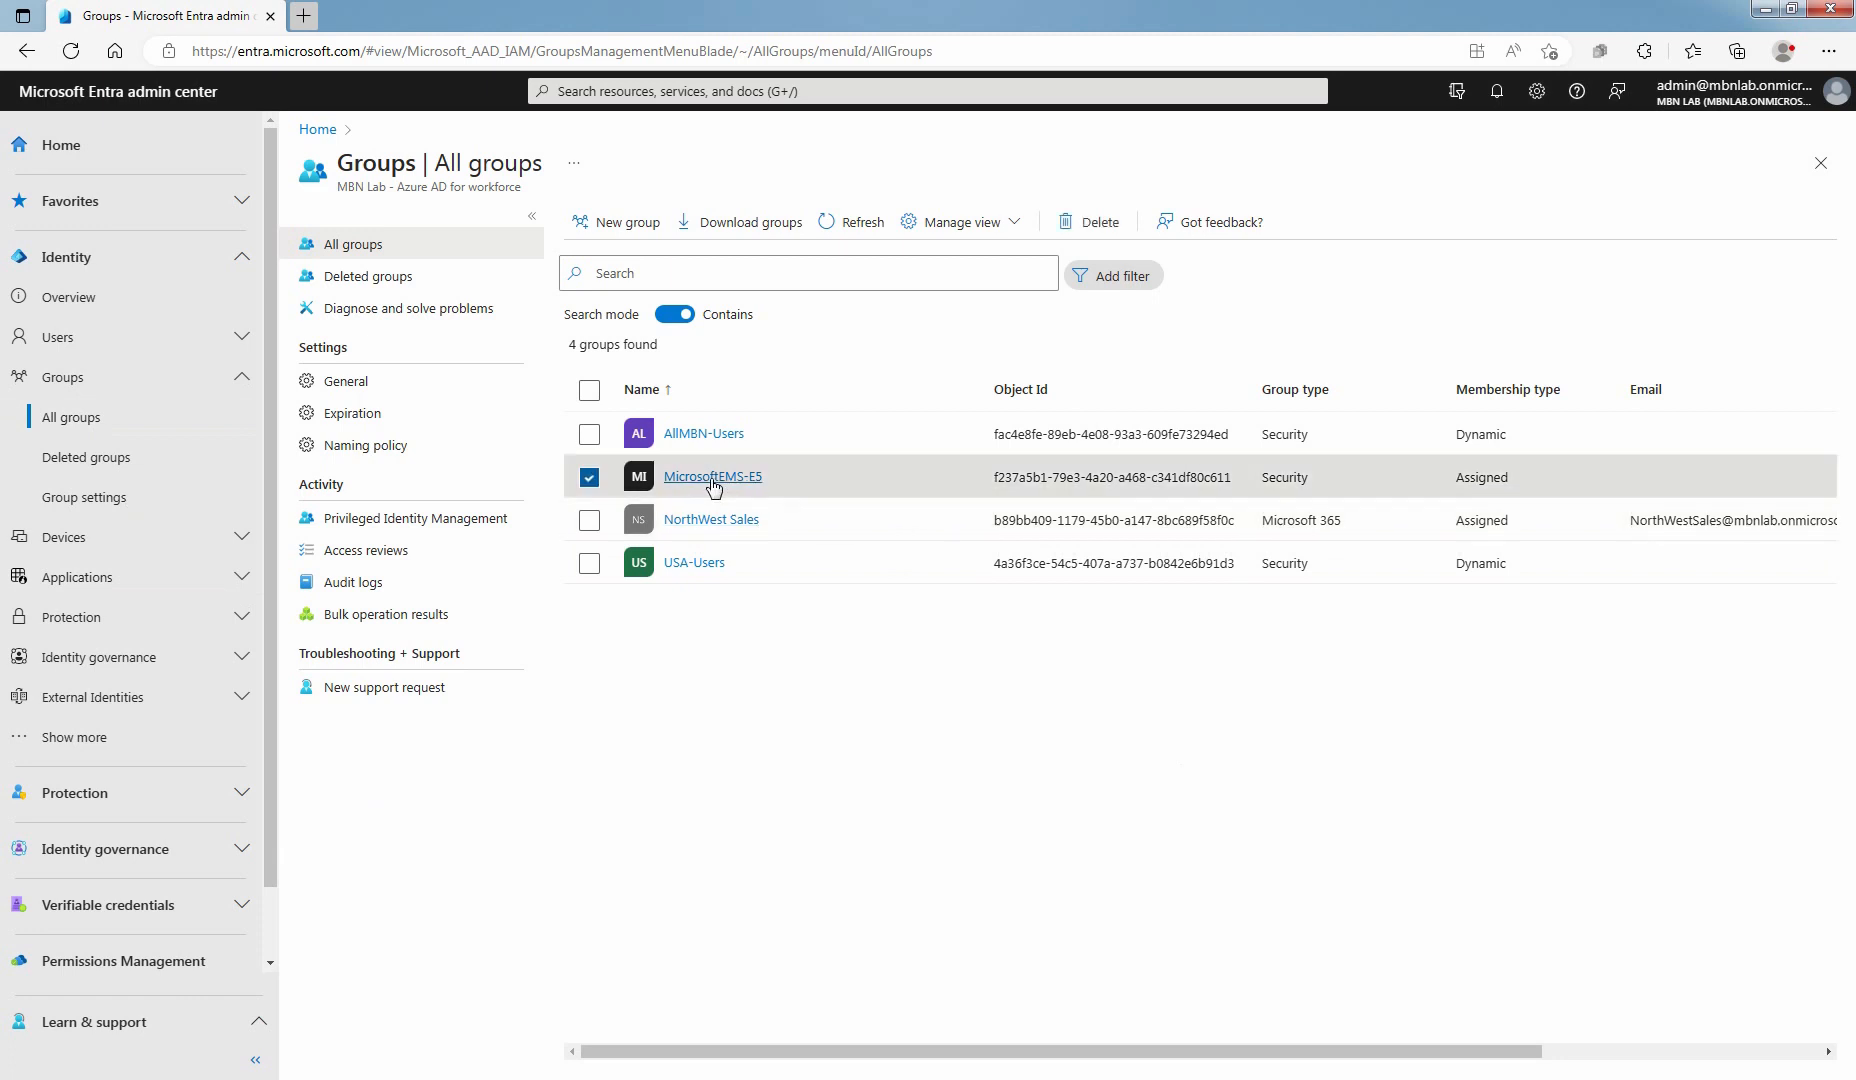
Assign the Enterprise Mobility + Security E5 license to MicrosoftEMS-E5 and save it
{"action": "left_click", "coordinate": [713, 476]}
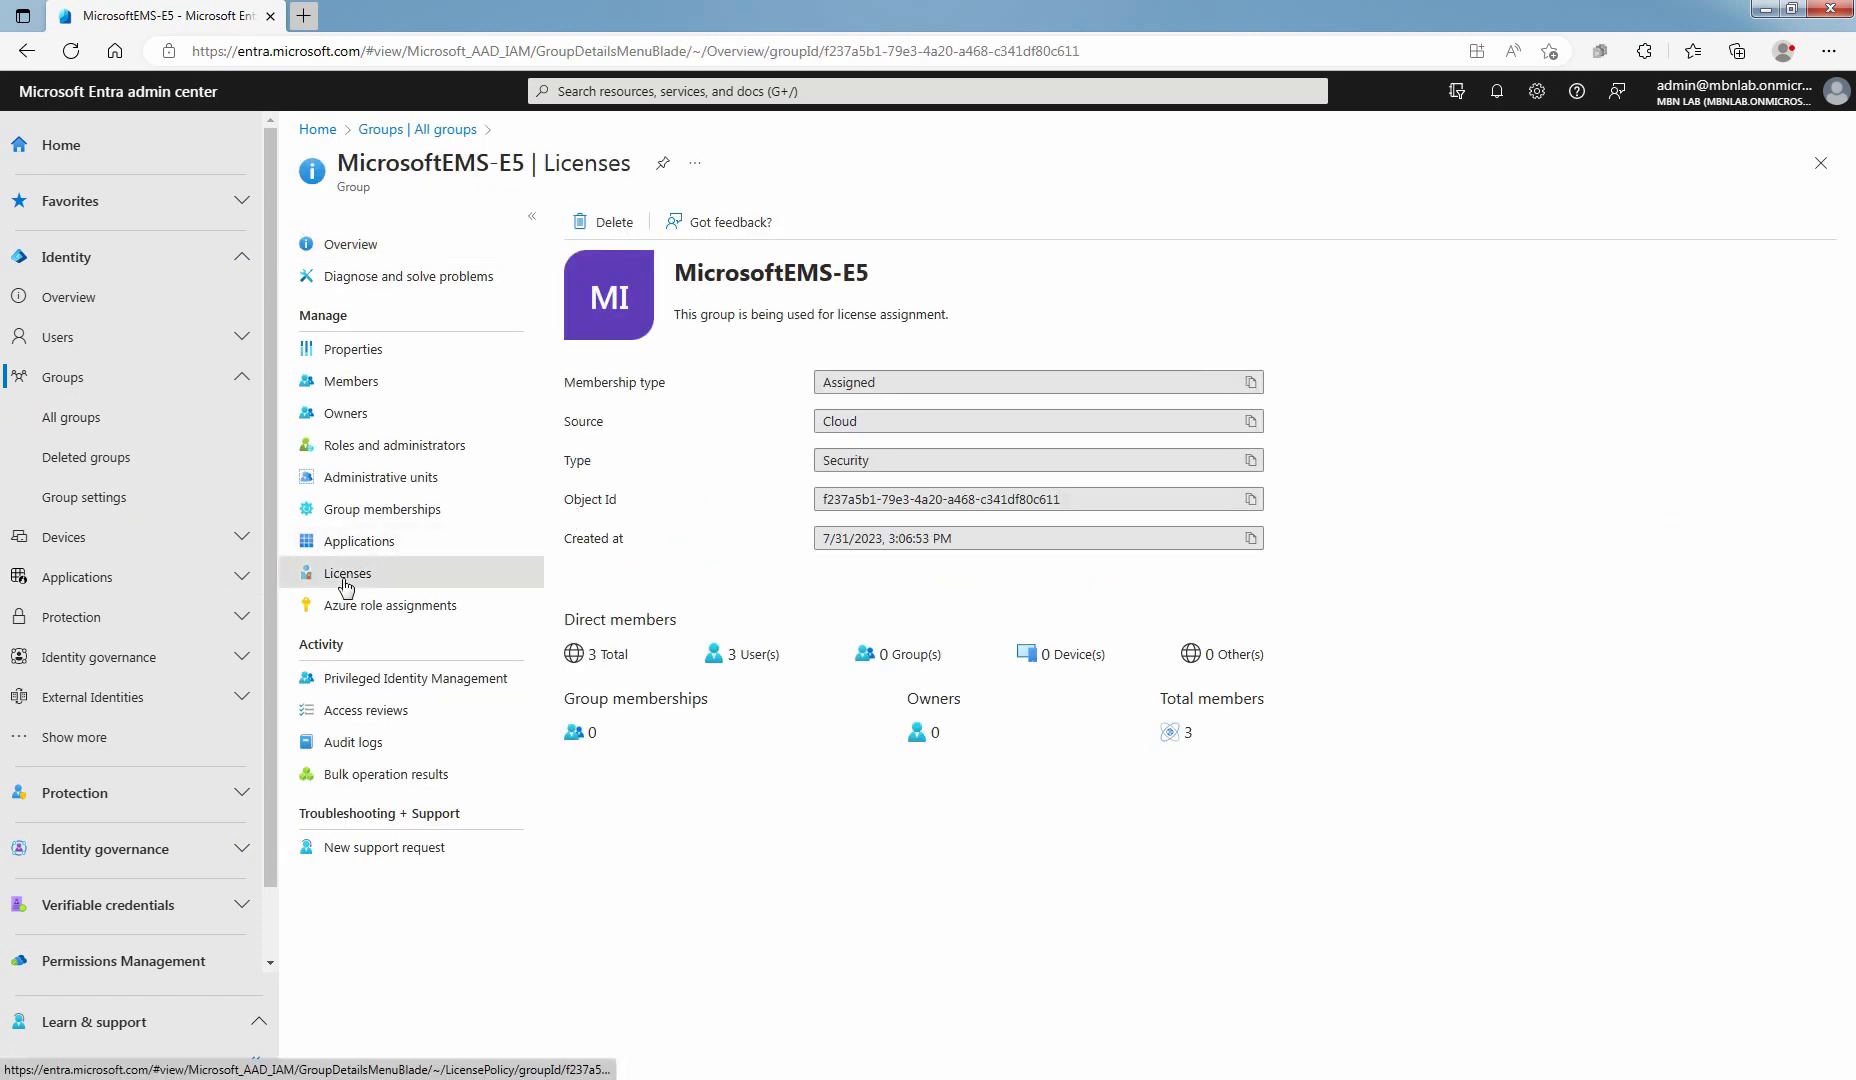
{"action": "left_click", "coordinate": [347, 573]}
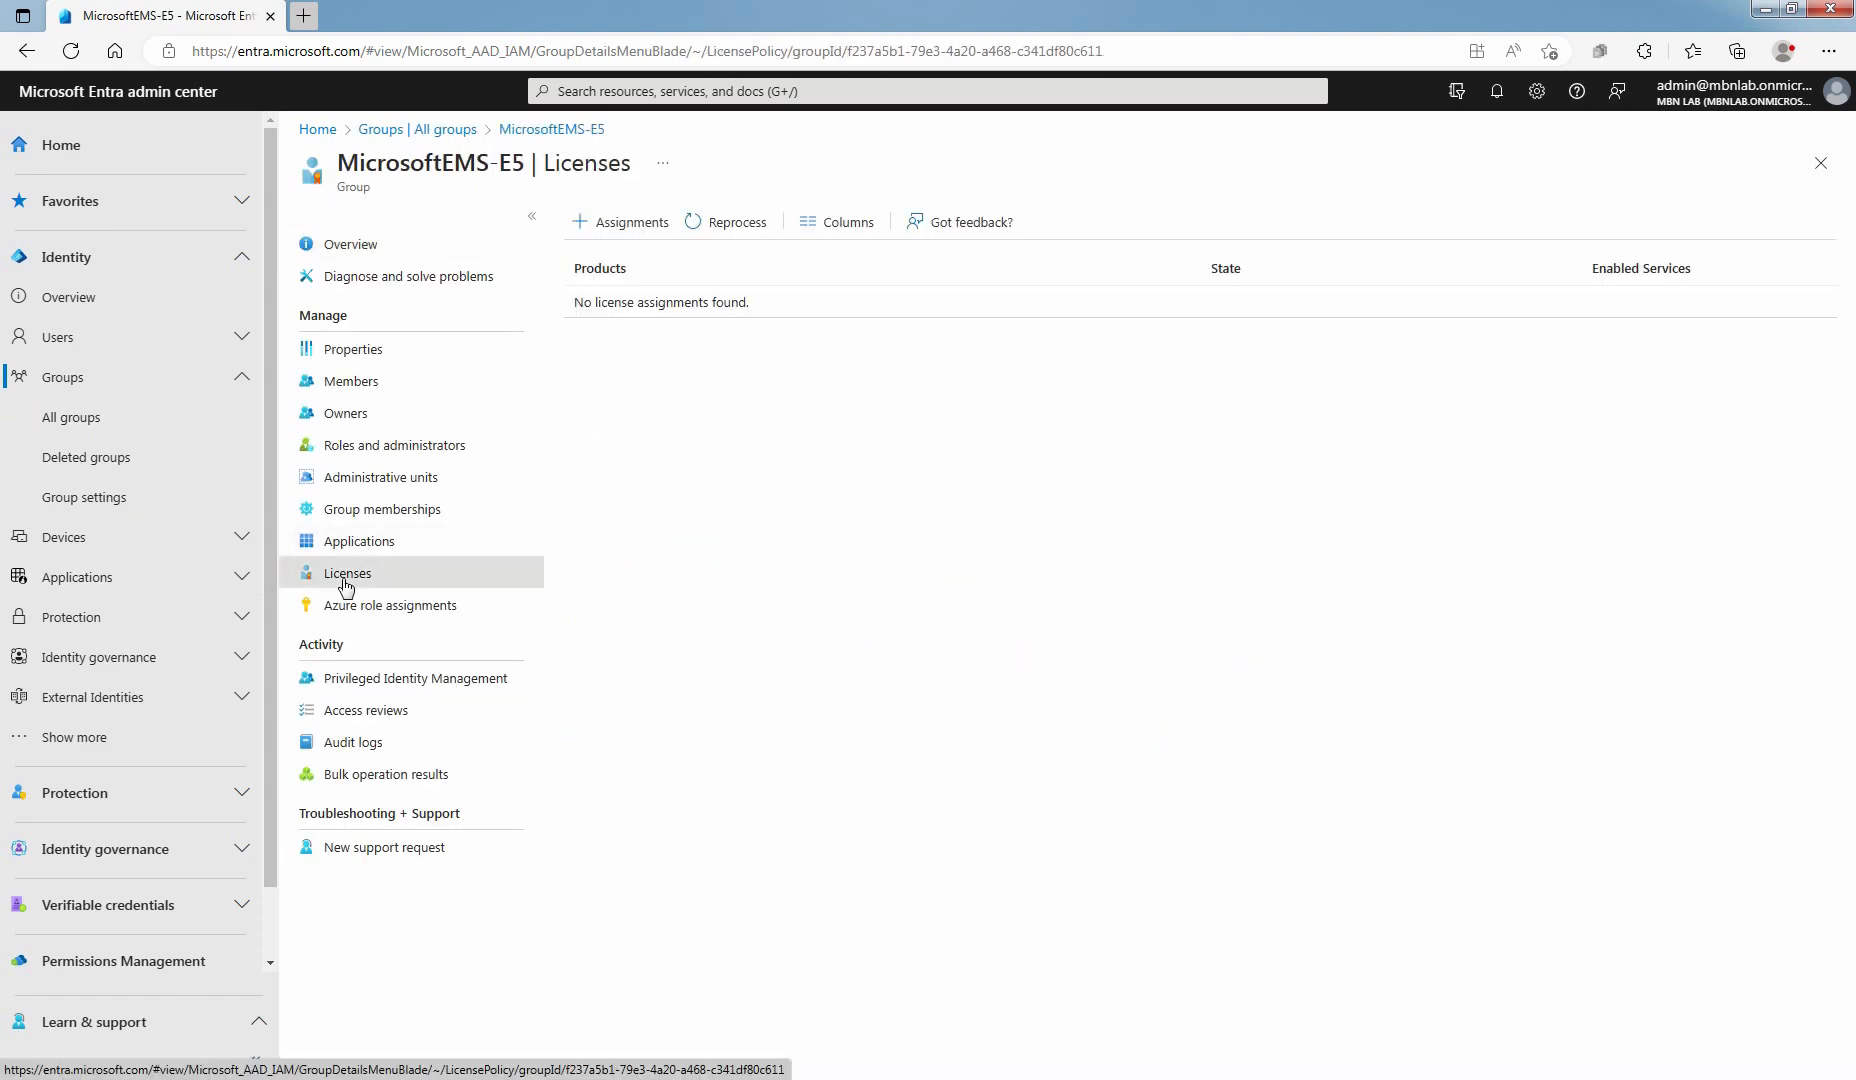
{"action": "mouse_move", "coordinate": [498, 618]}
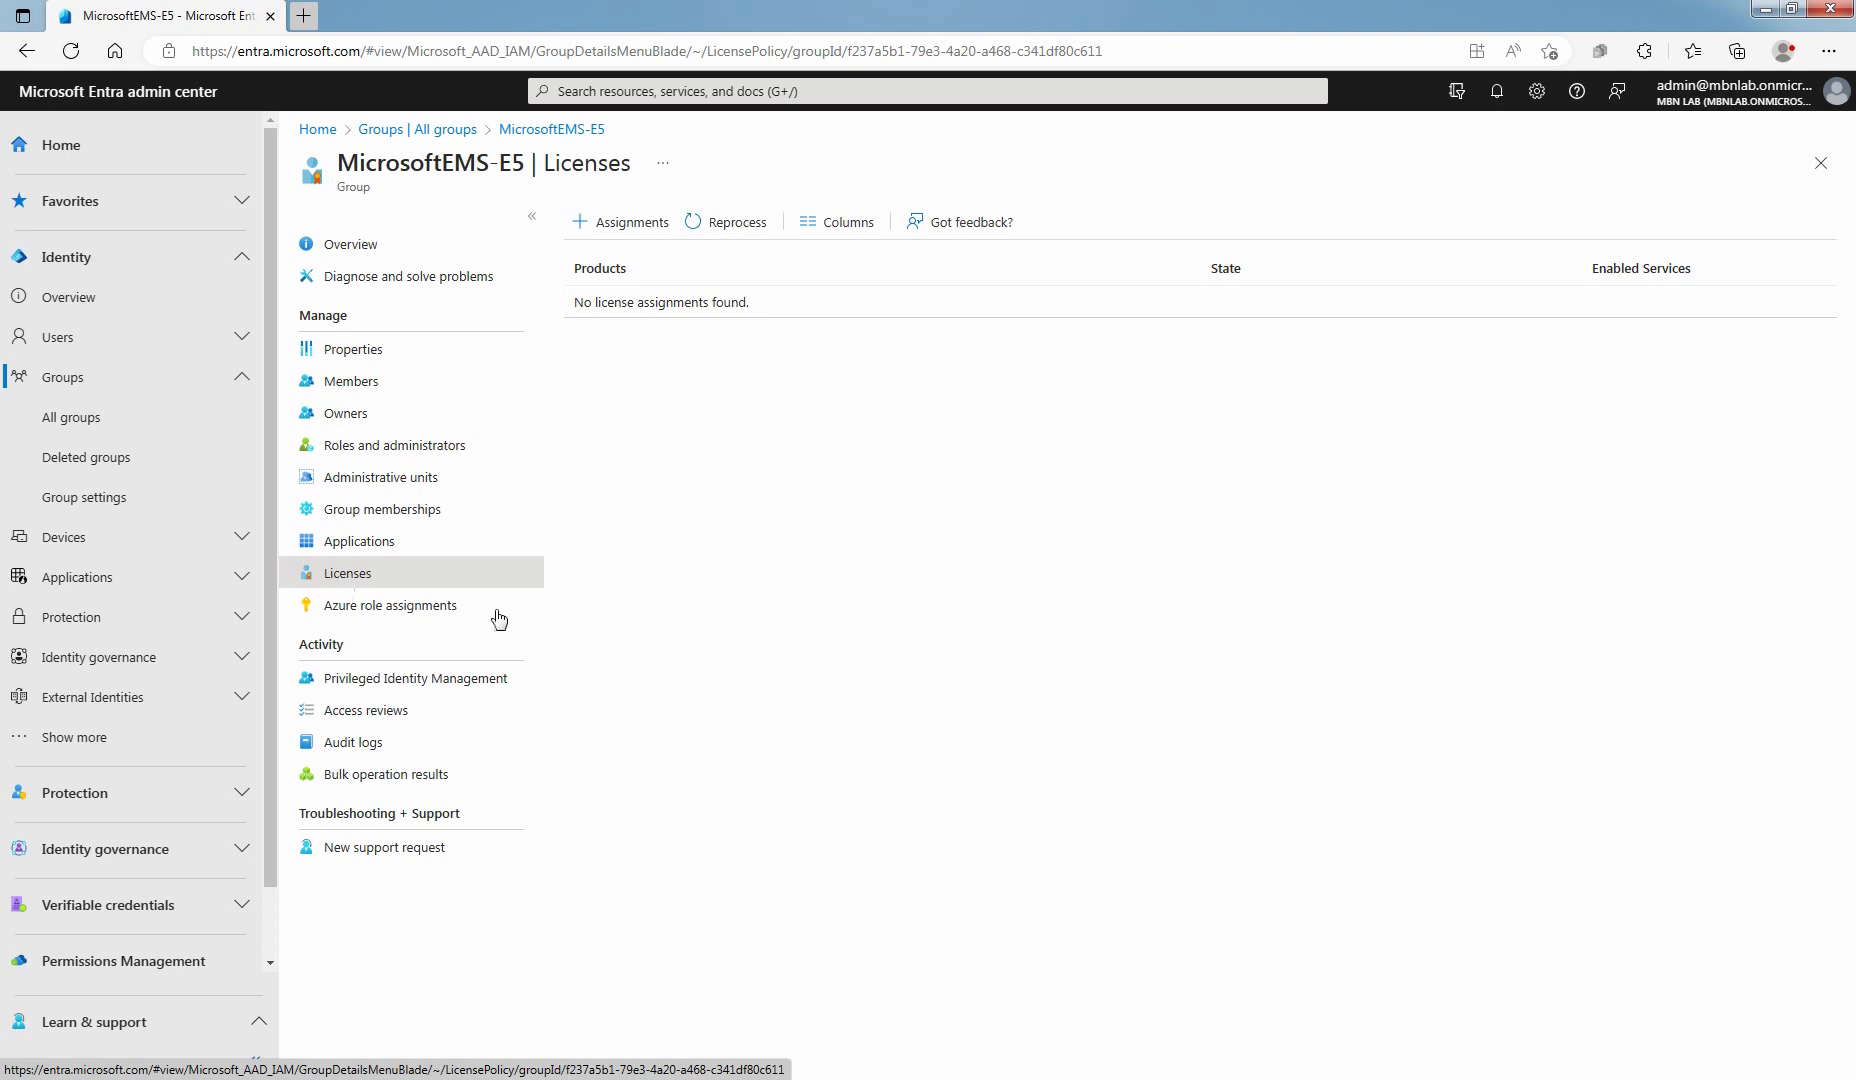
{"action": "left_click", "coordinate": [620, 221]}
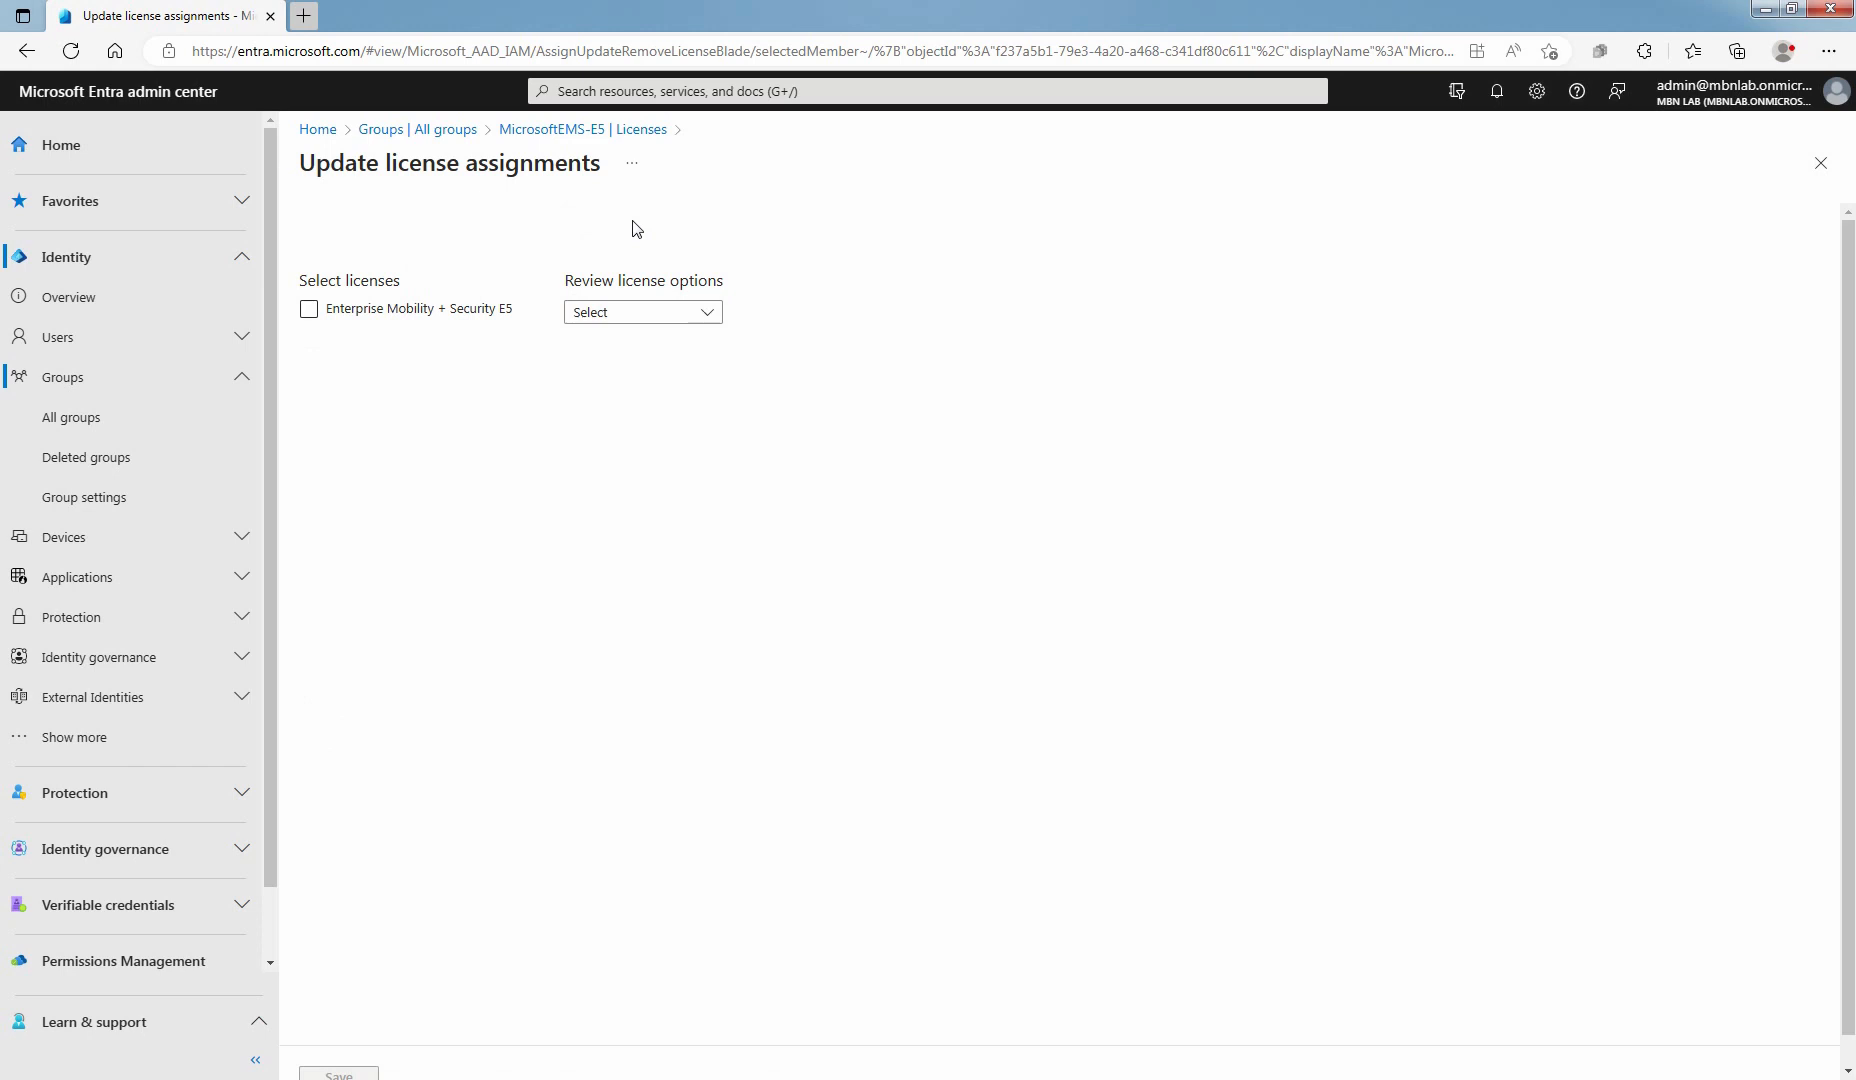
{"action": "left_click", "coordinate": [308, 309]}
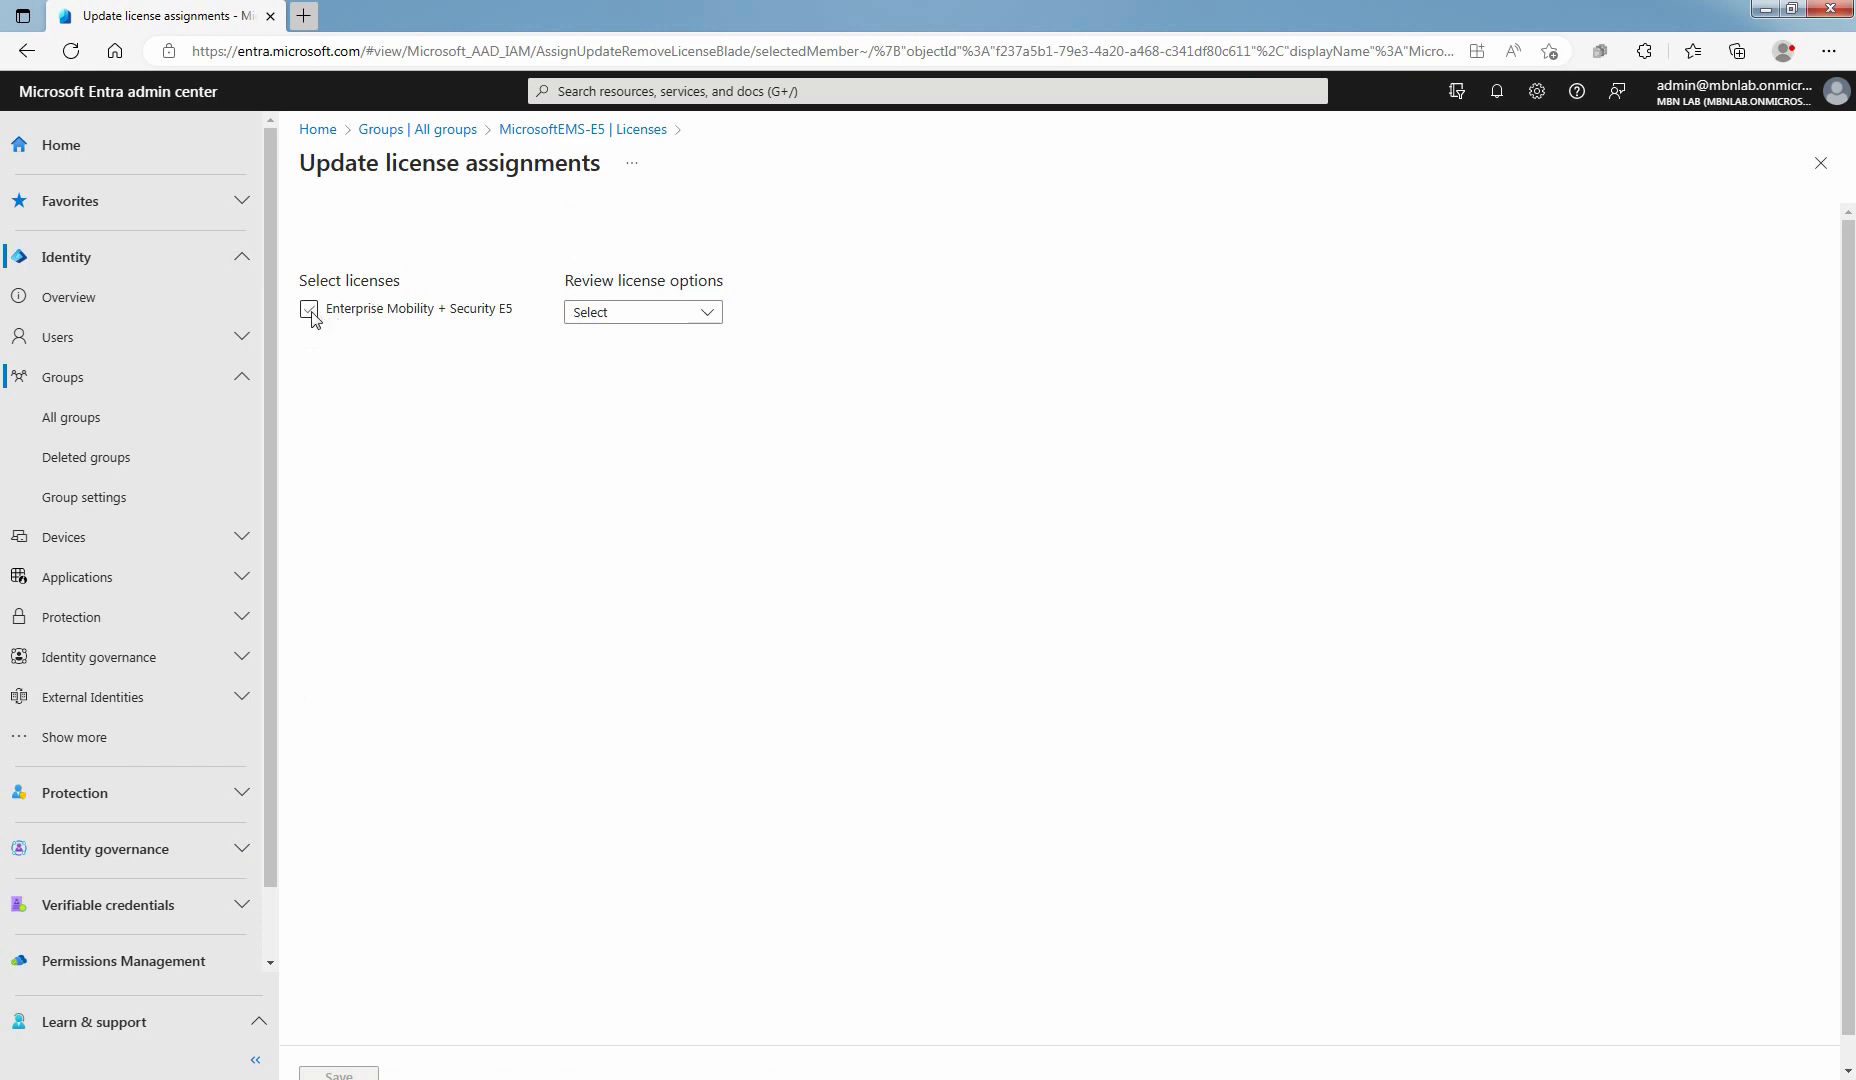
{"action": "left_click", "coordinate": [309, 309]}
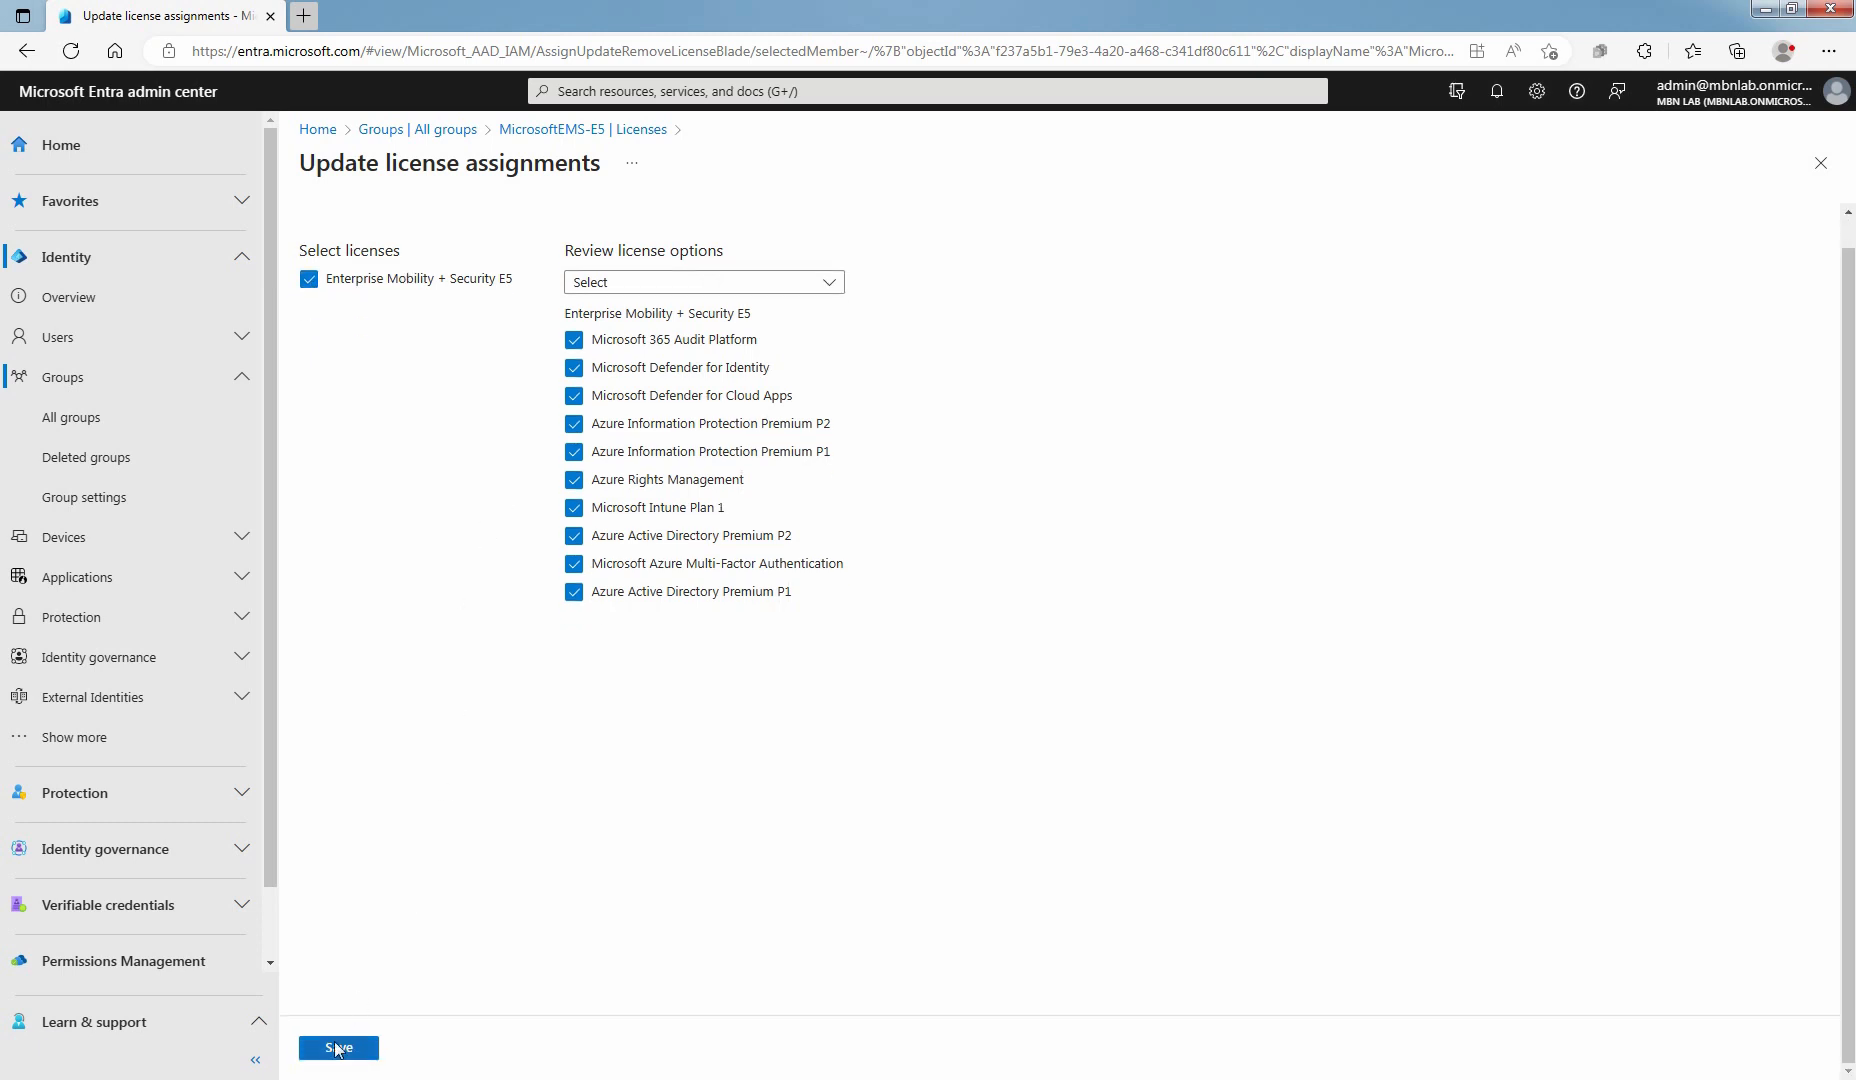
{"action": "left_click", "coordinate": [339, 1047]}
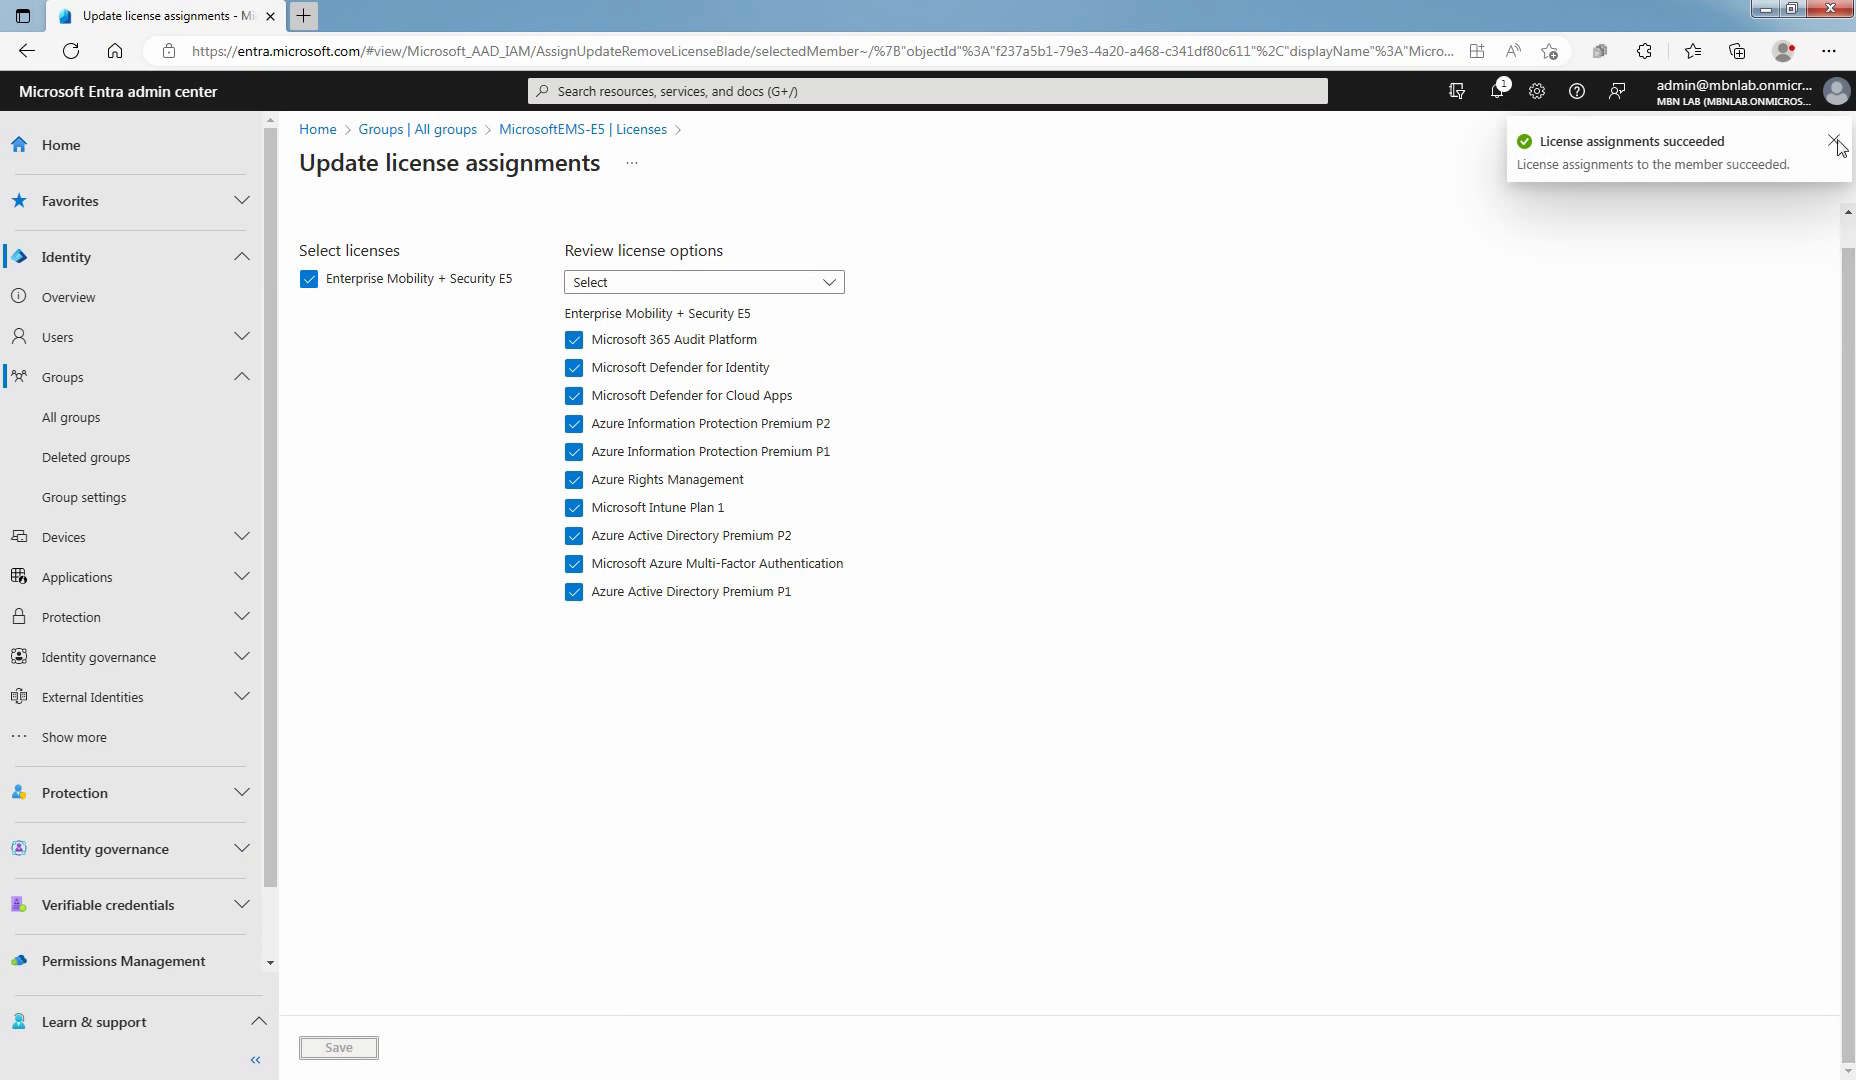
{"action": "left_click", "coordinate": [1820, 163]}
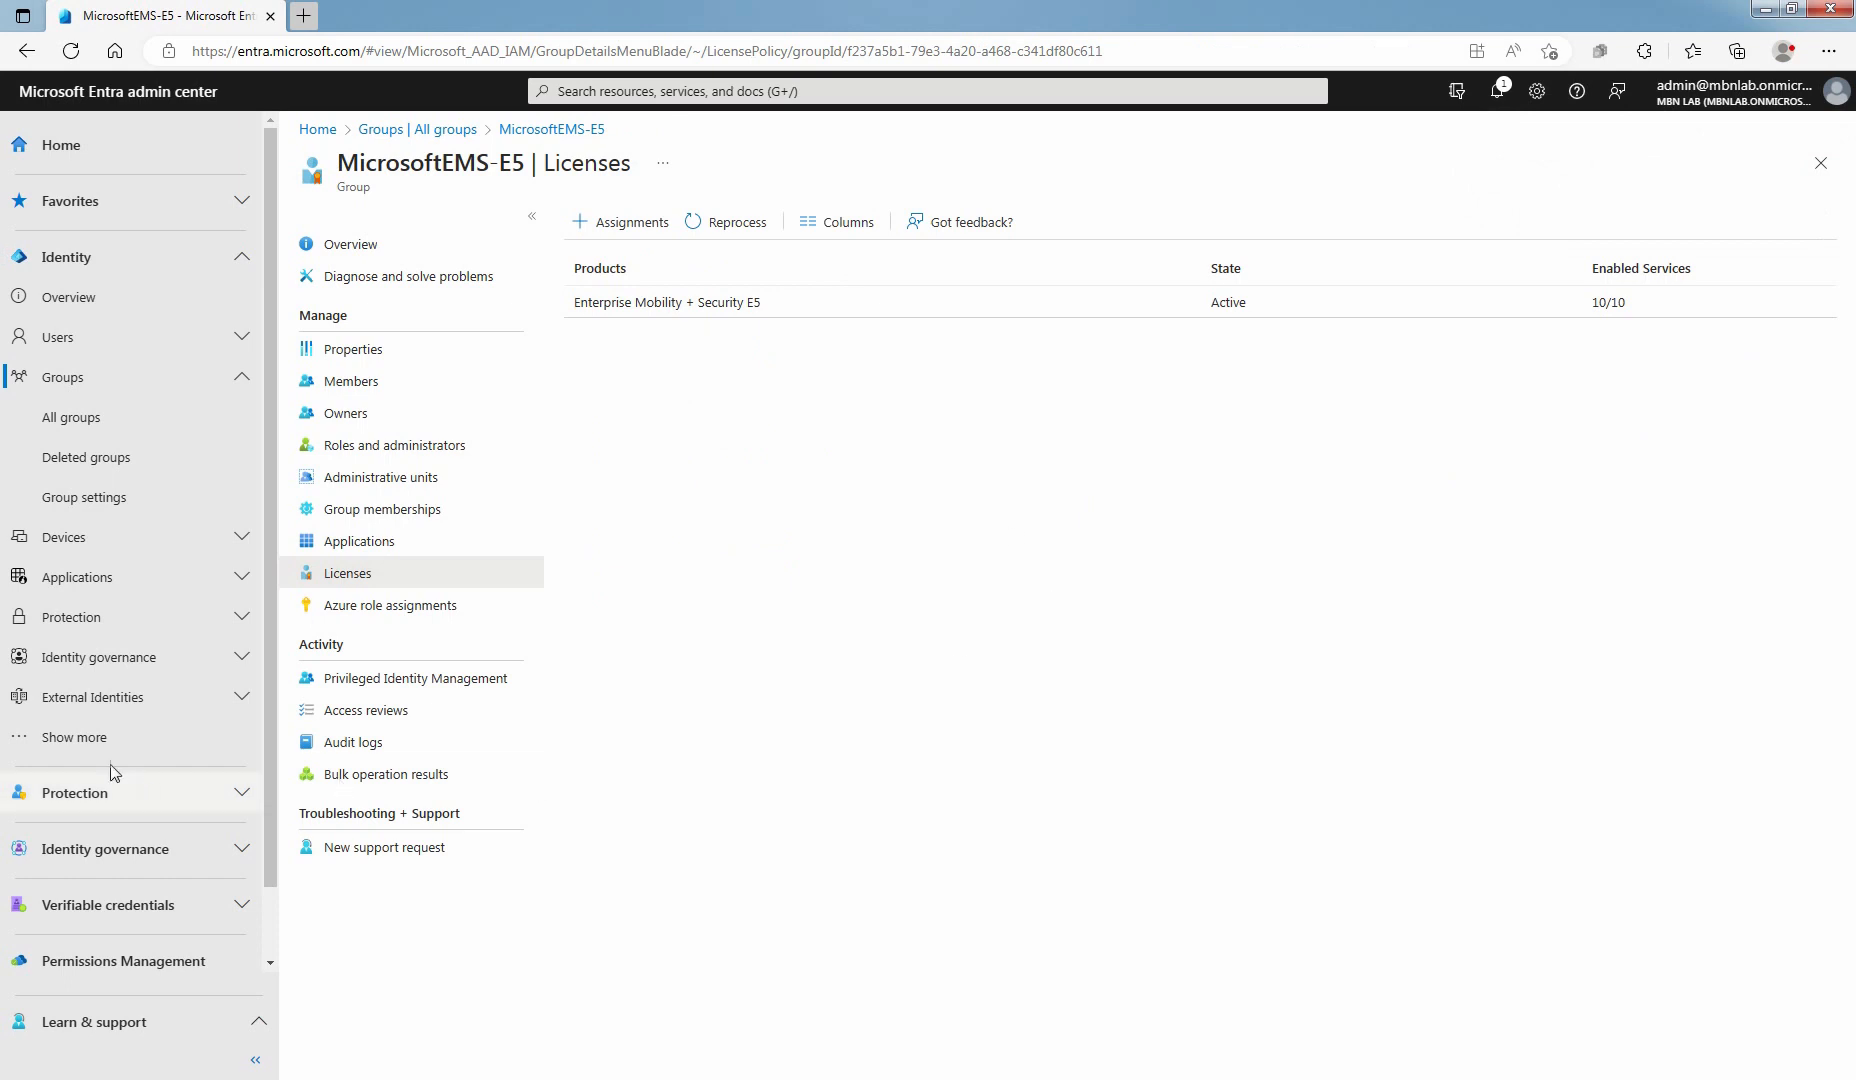
Open the Enterprise Mobility + Security E5 product from Billing > Licenses > All products
{"action": "left_click", "coordinate": [73, 737]}
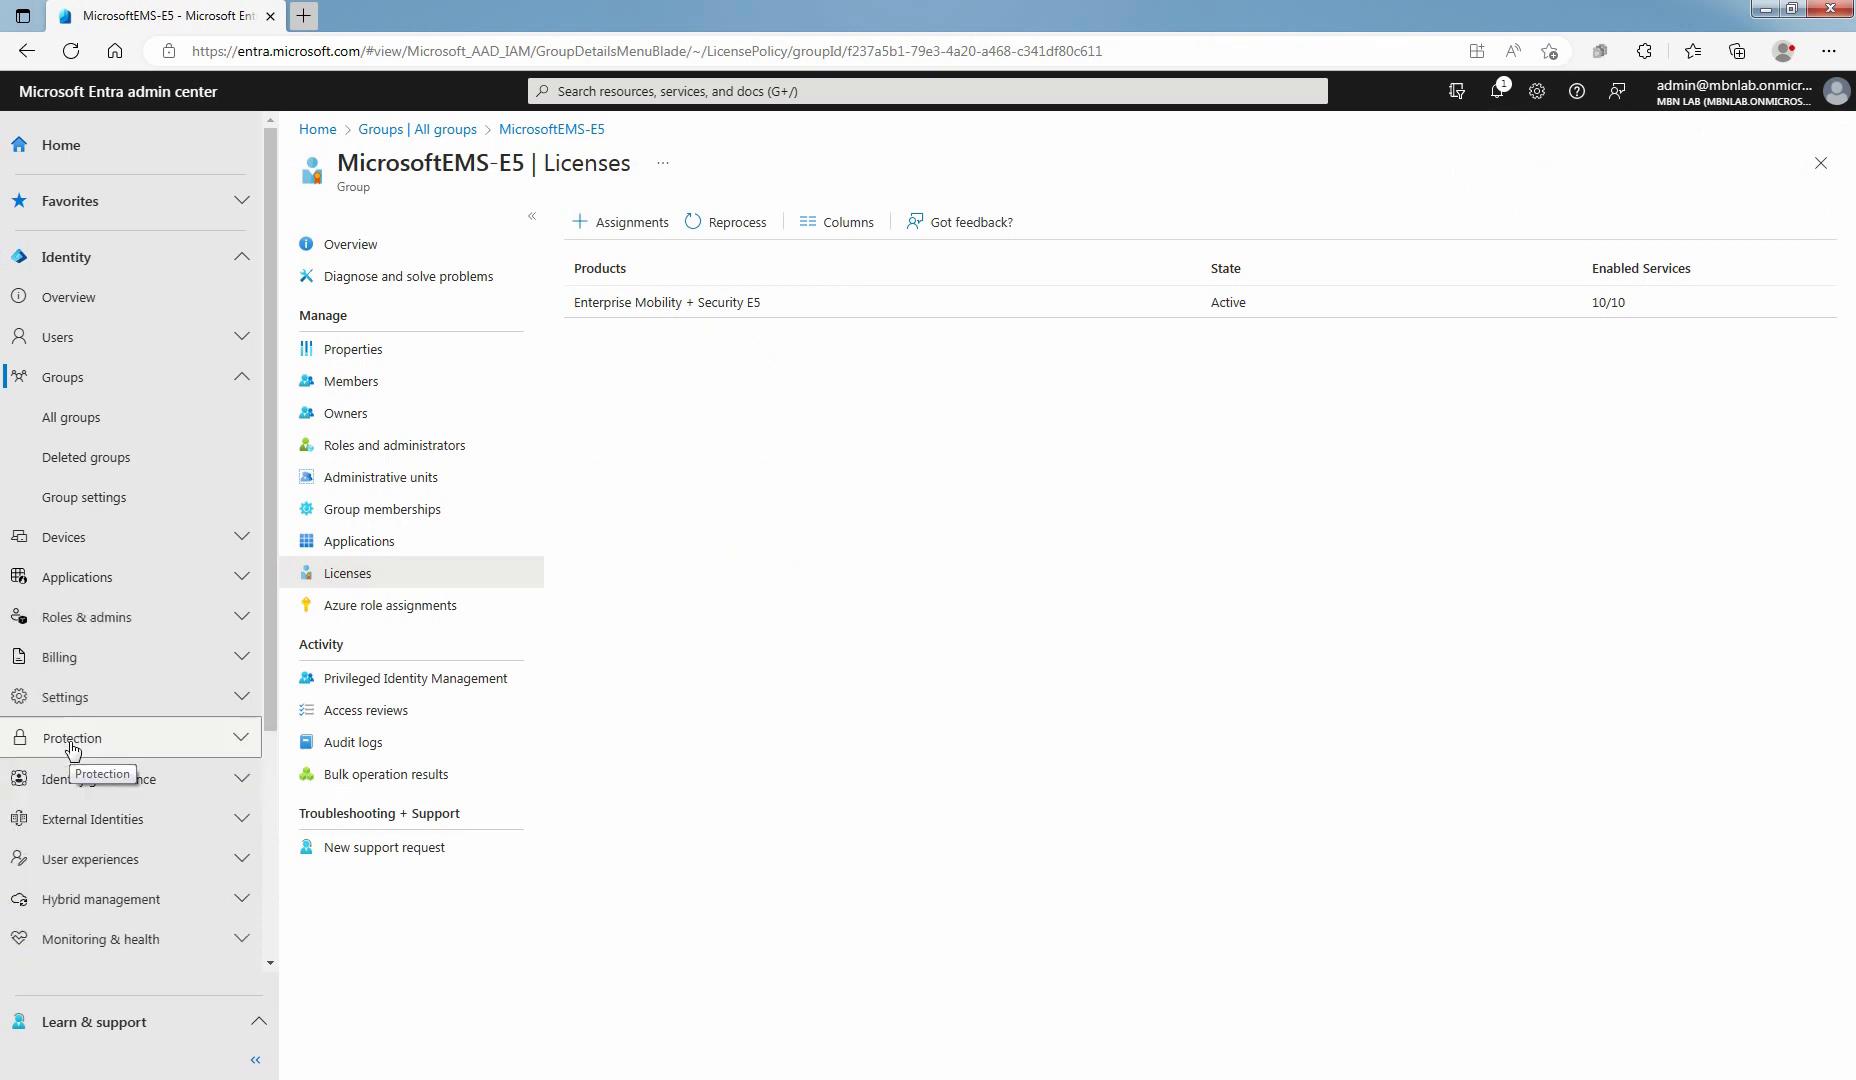
{"action": "left_click", "coordinate": [59, 657]}
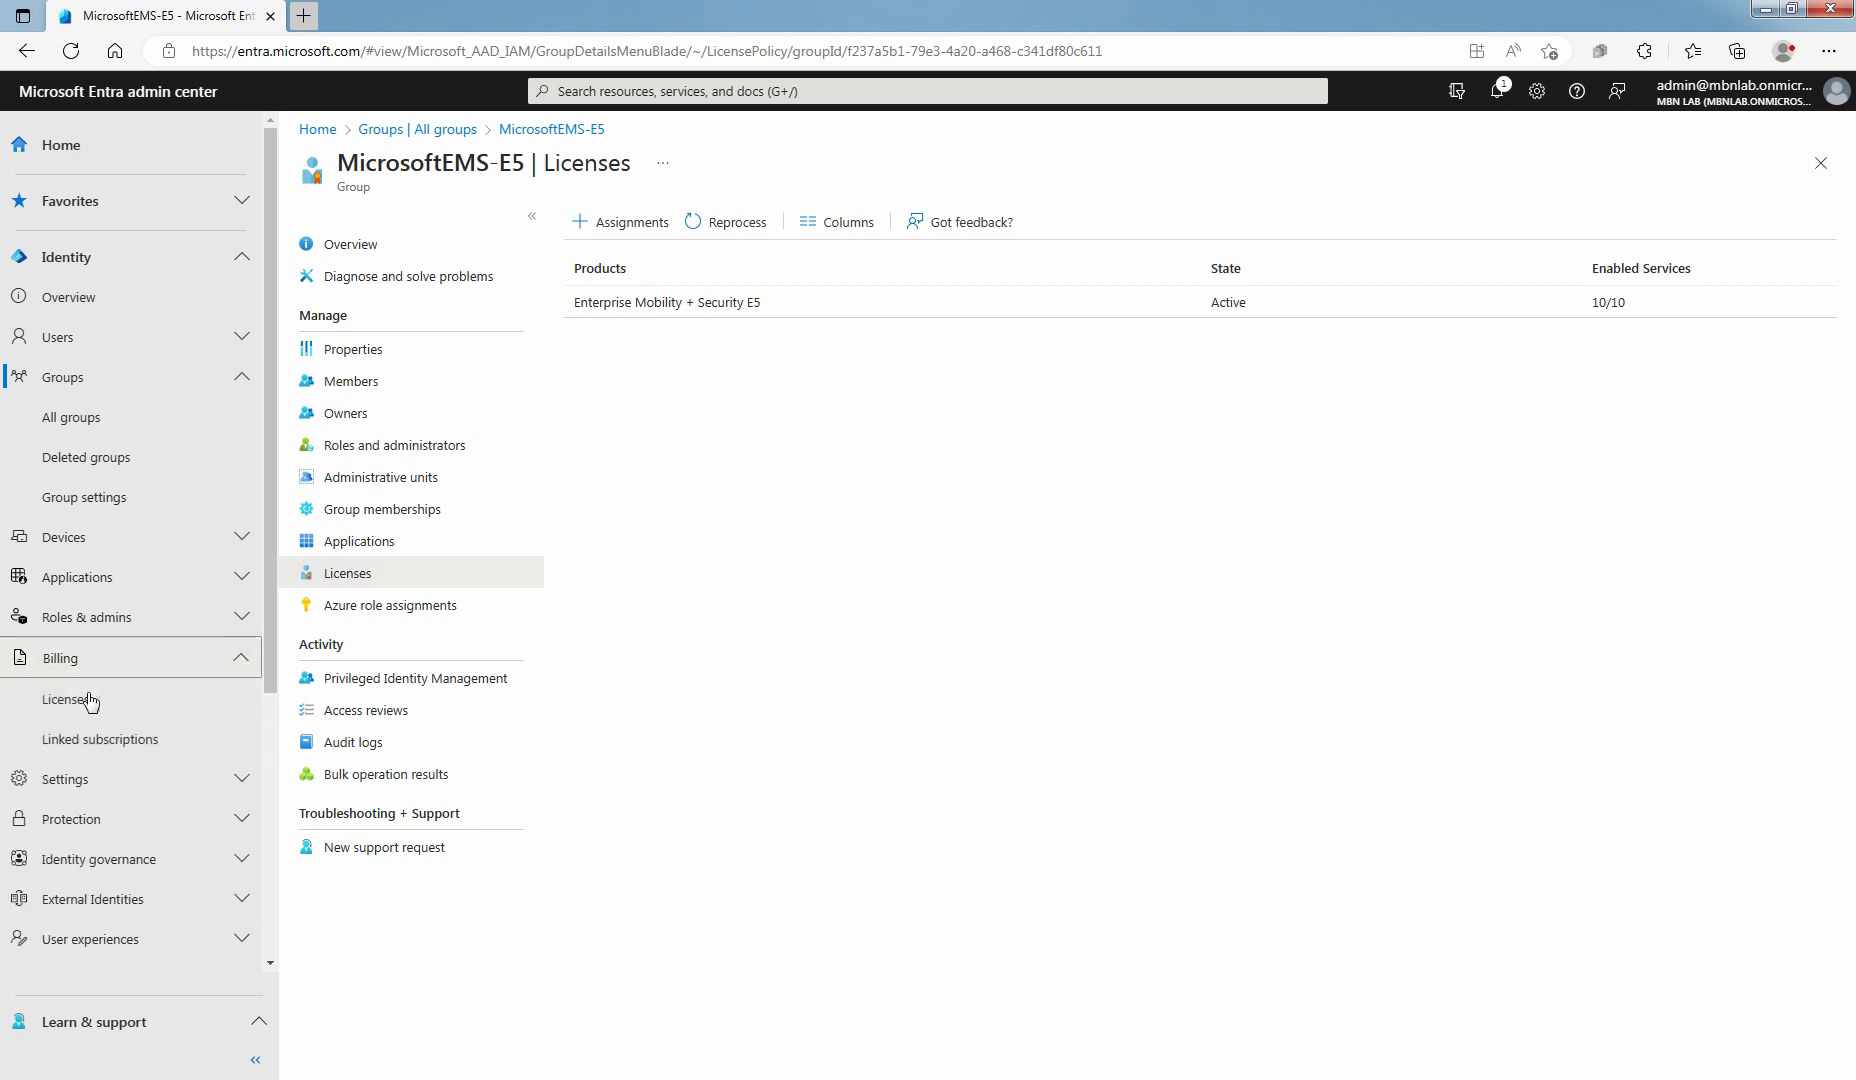
{"action": "left_click", "coordinate": [66, 699]}
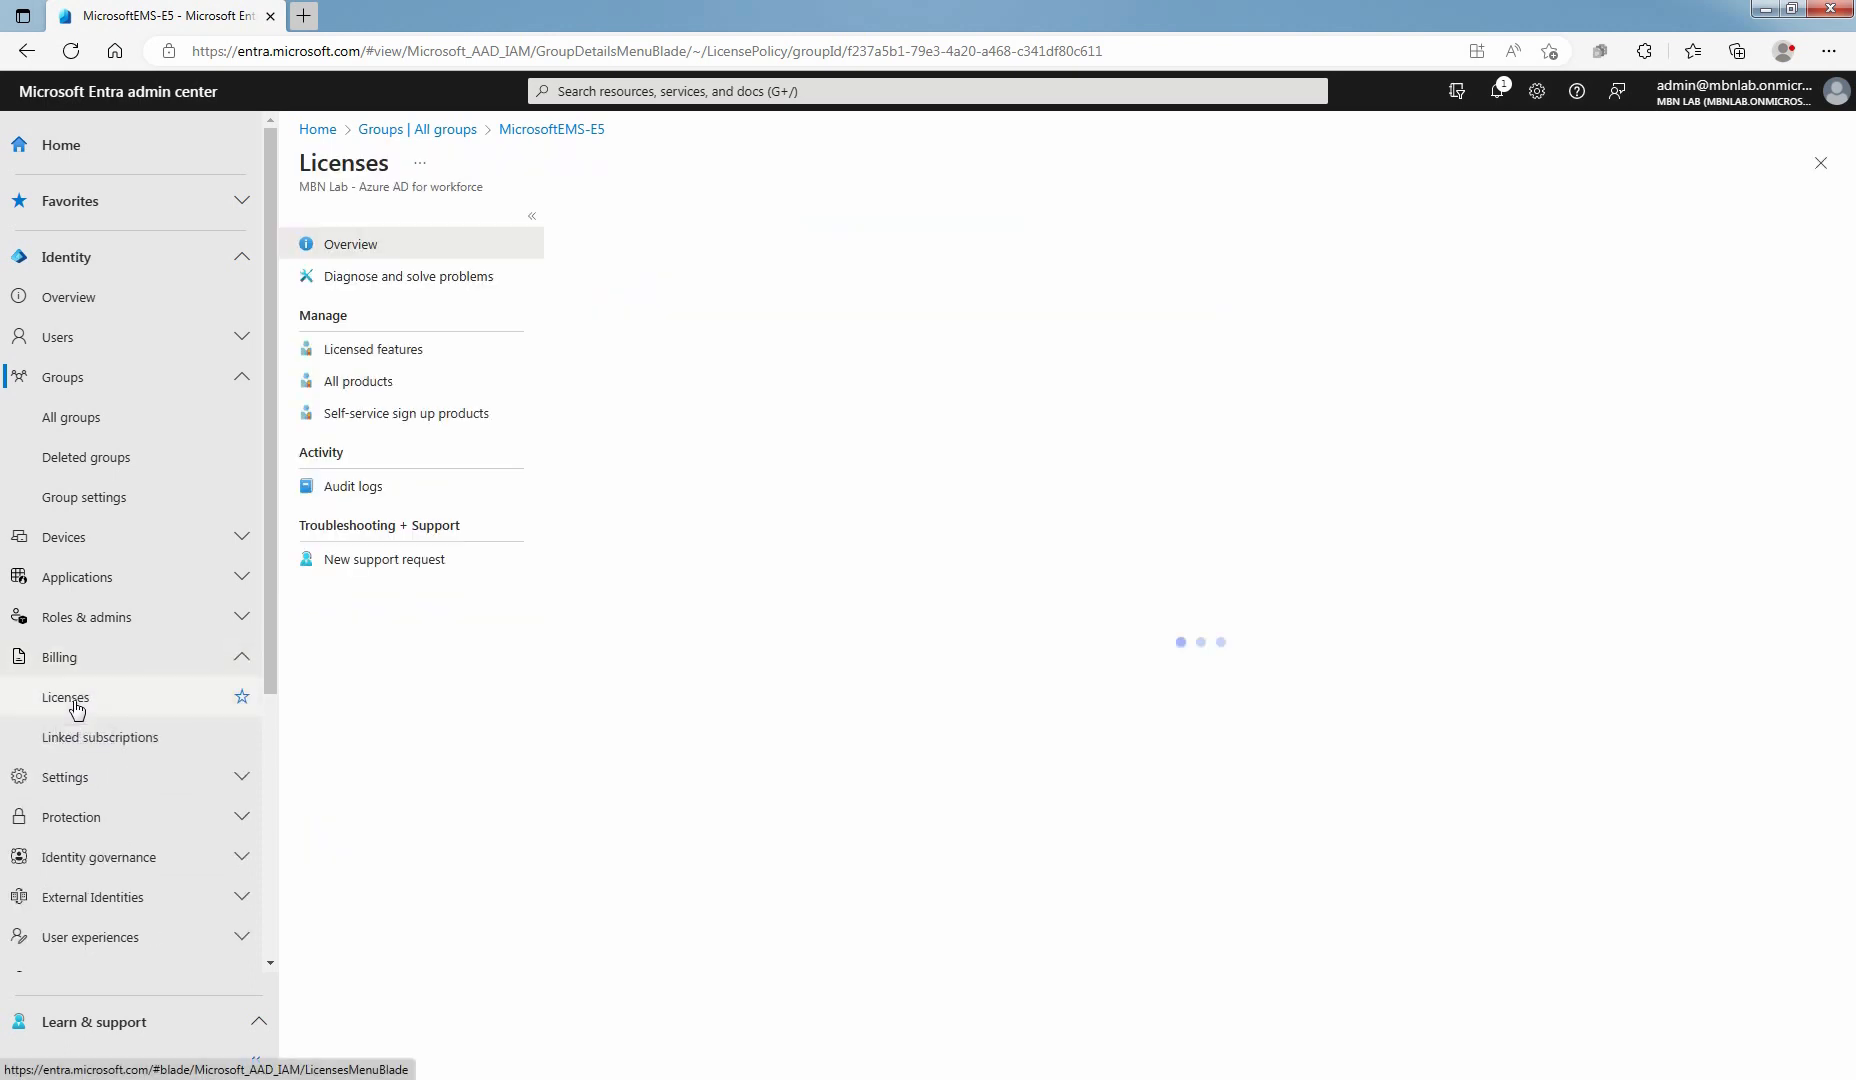
{"action": "left_click", "coordinate": [65, 696]}
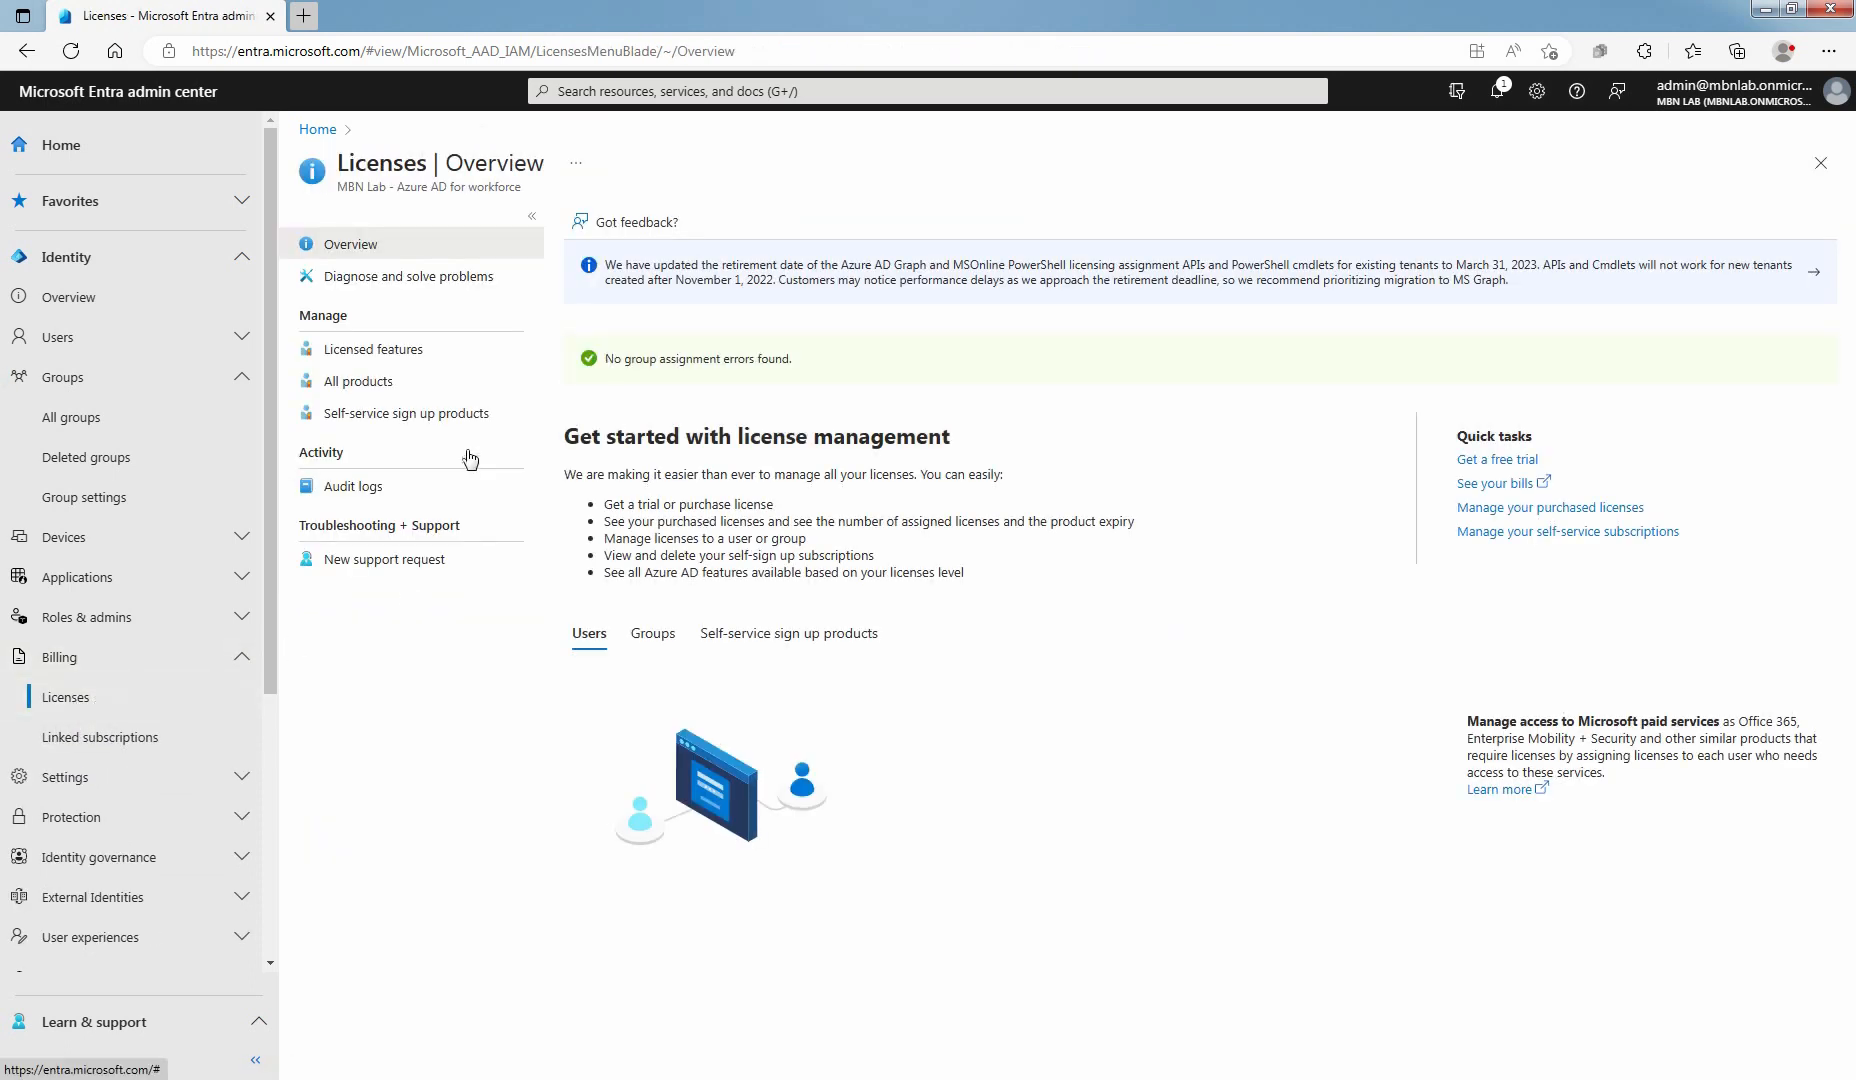
{"action": "left_click", "coordinate": [359, 380]}
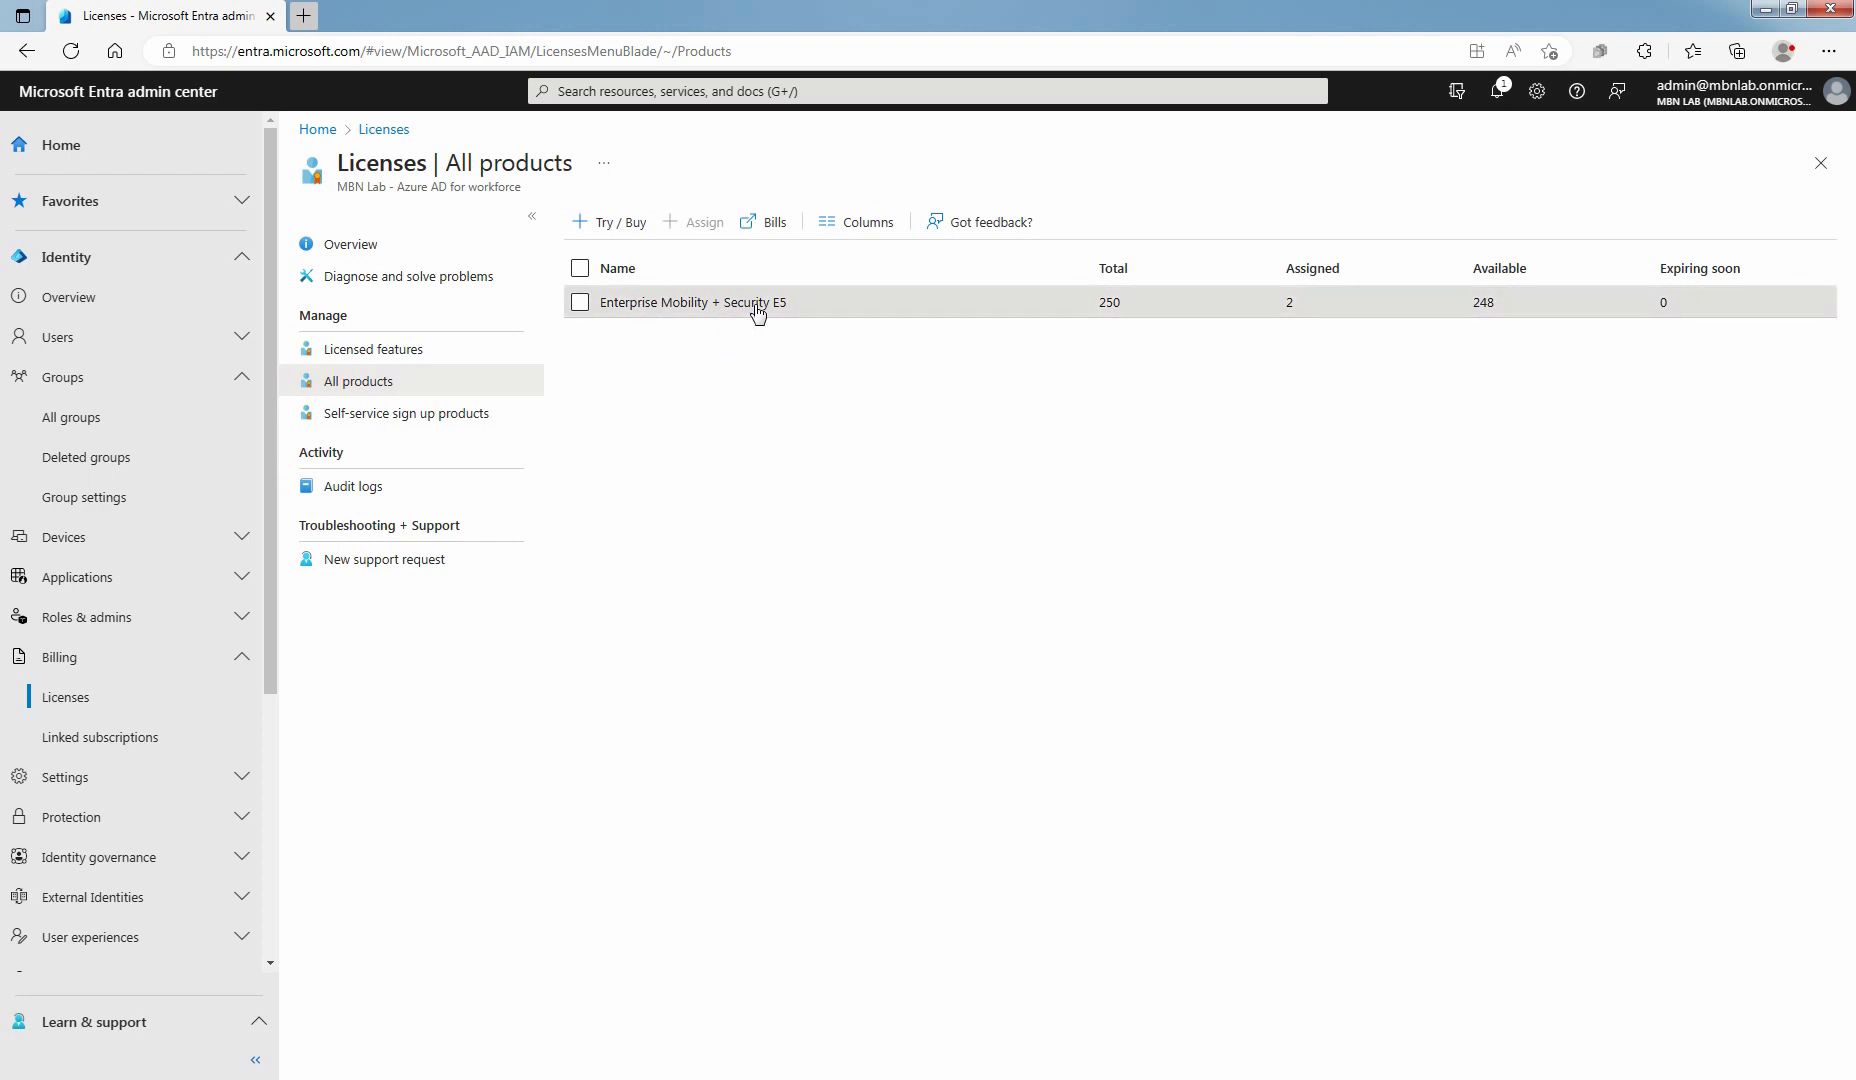
{"action": "left_click", "coordinate": [698, 302]}
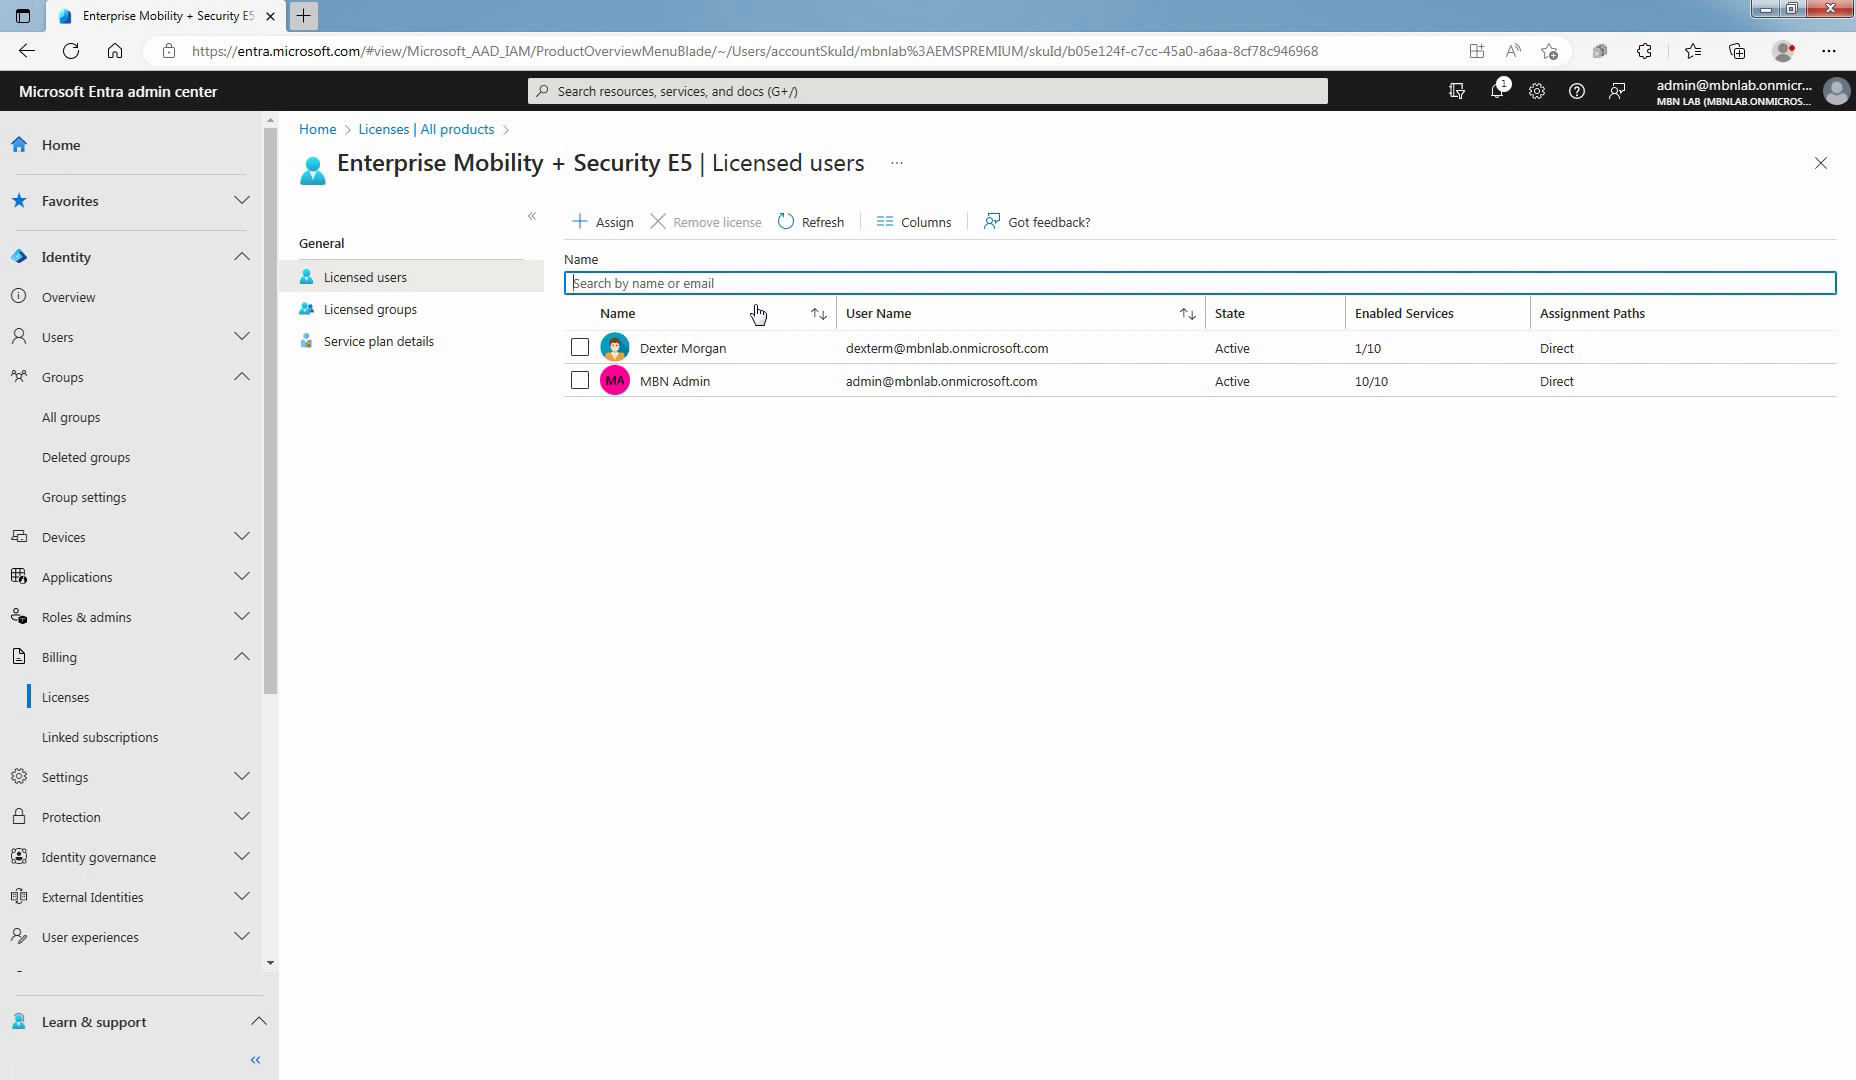
{"action": "mouse_move", "coordinate": [820, 194]}
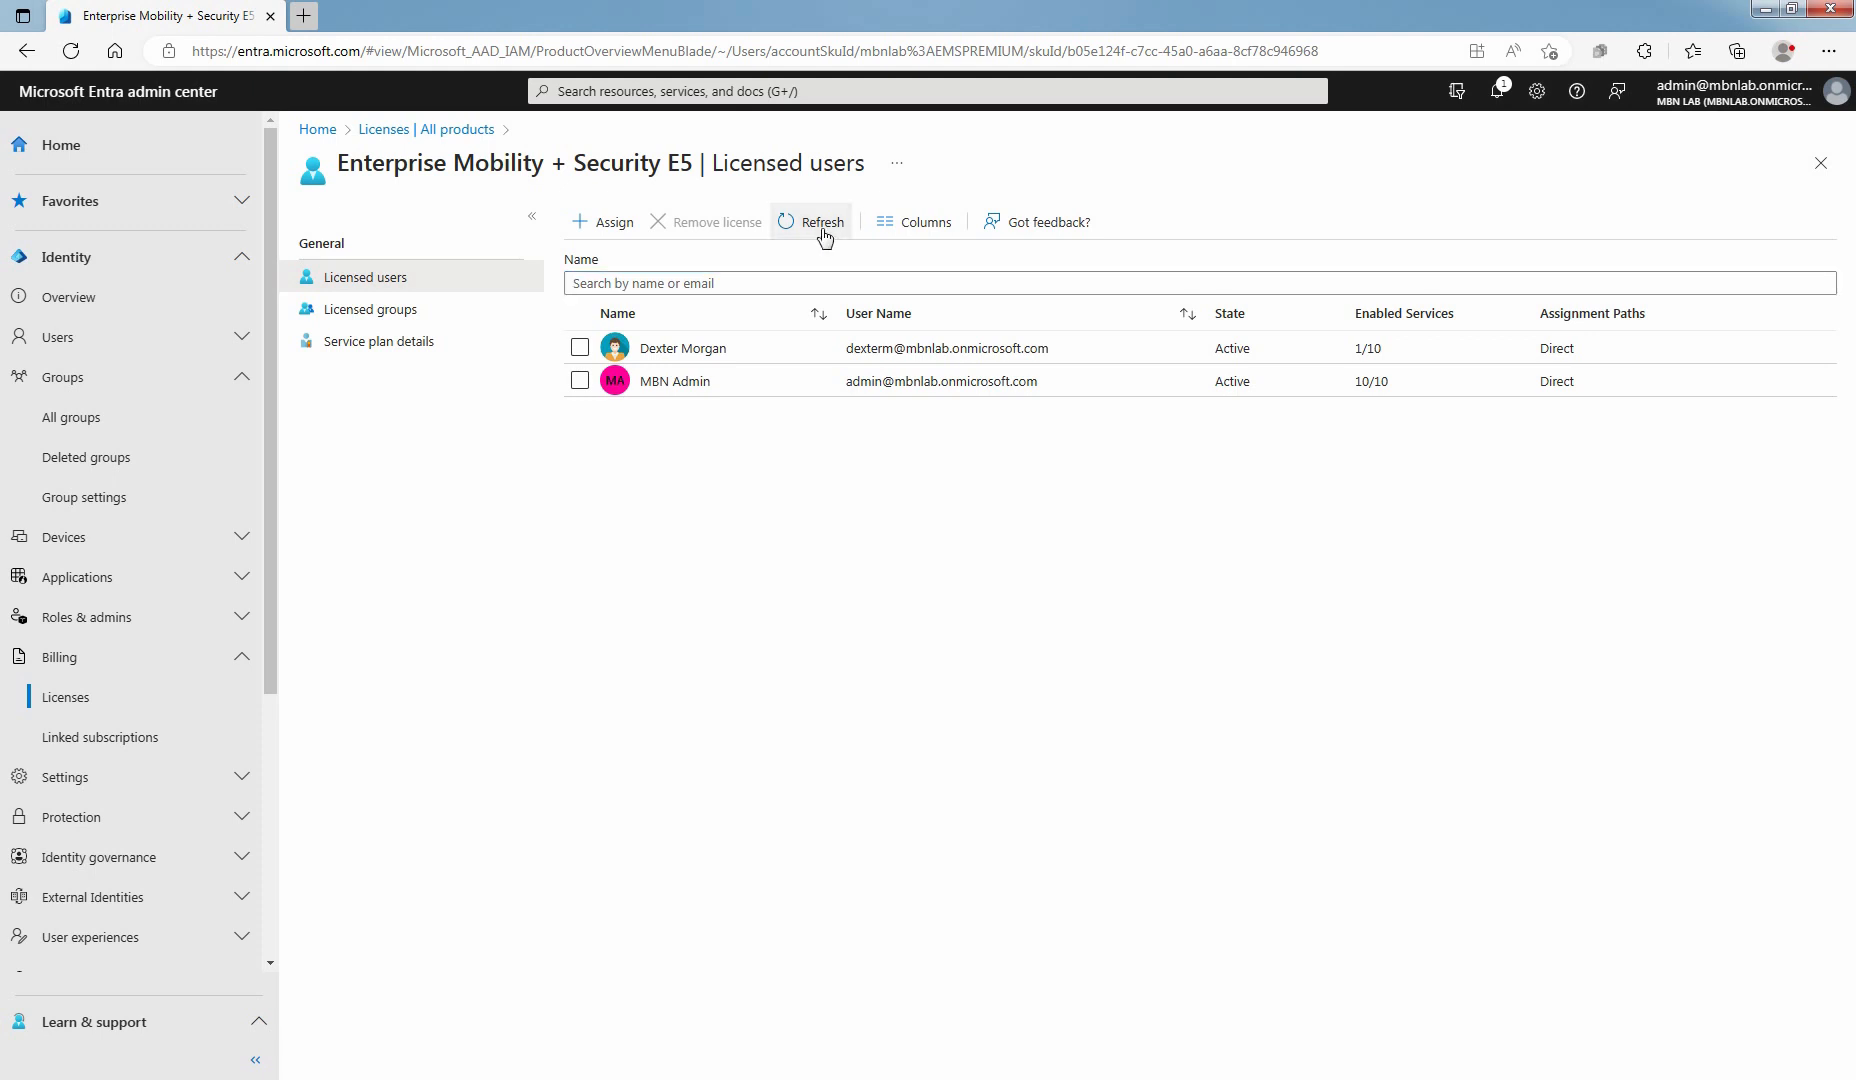
Refresh the E5 licensed users list, then view the product's licensed groups
{"action": "left_click", "coordinate": [820, 221]}
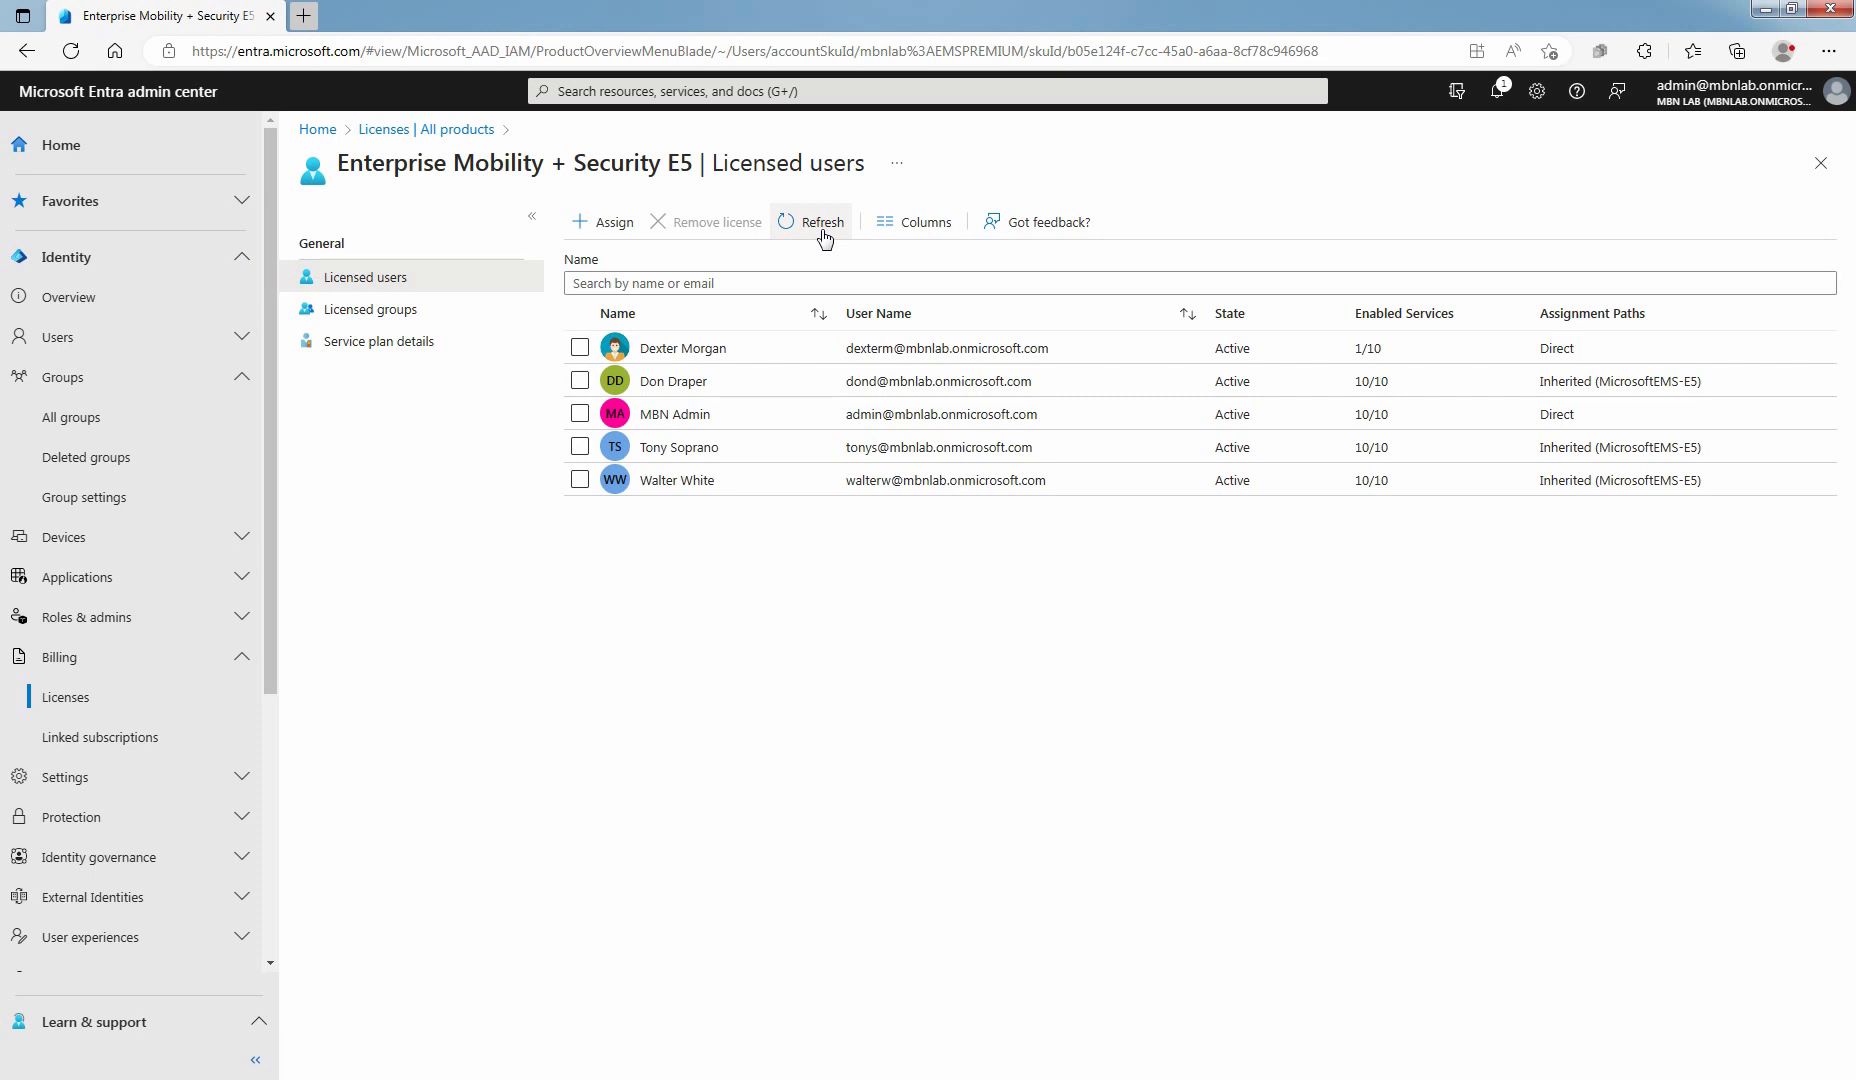
{"action": "left_click", "coordinate": [369, 309]}
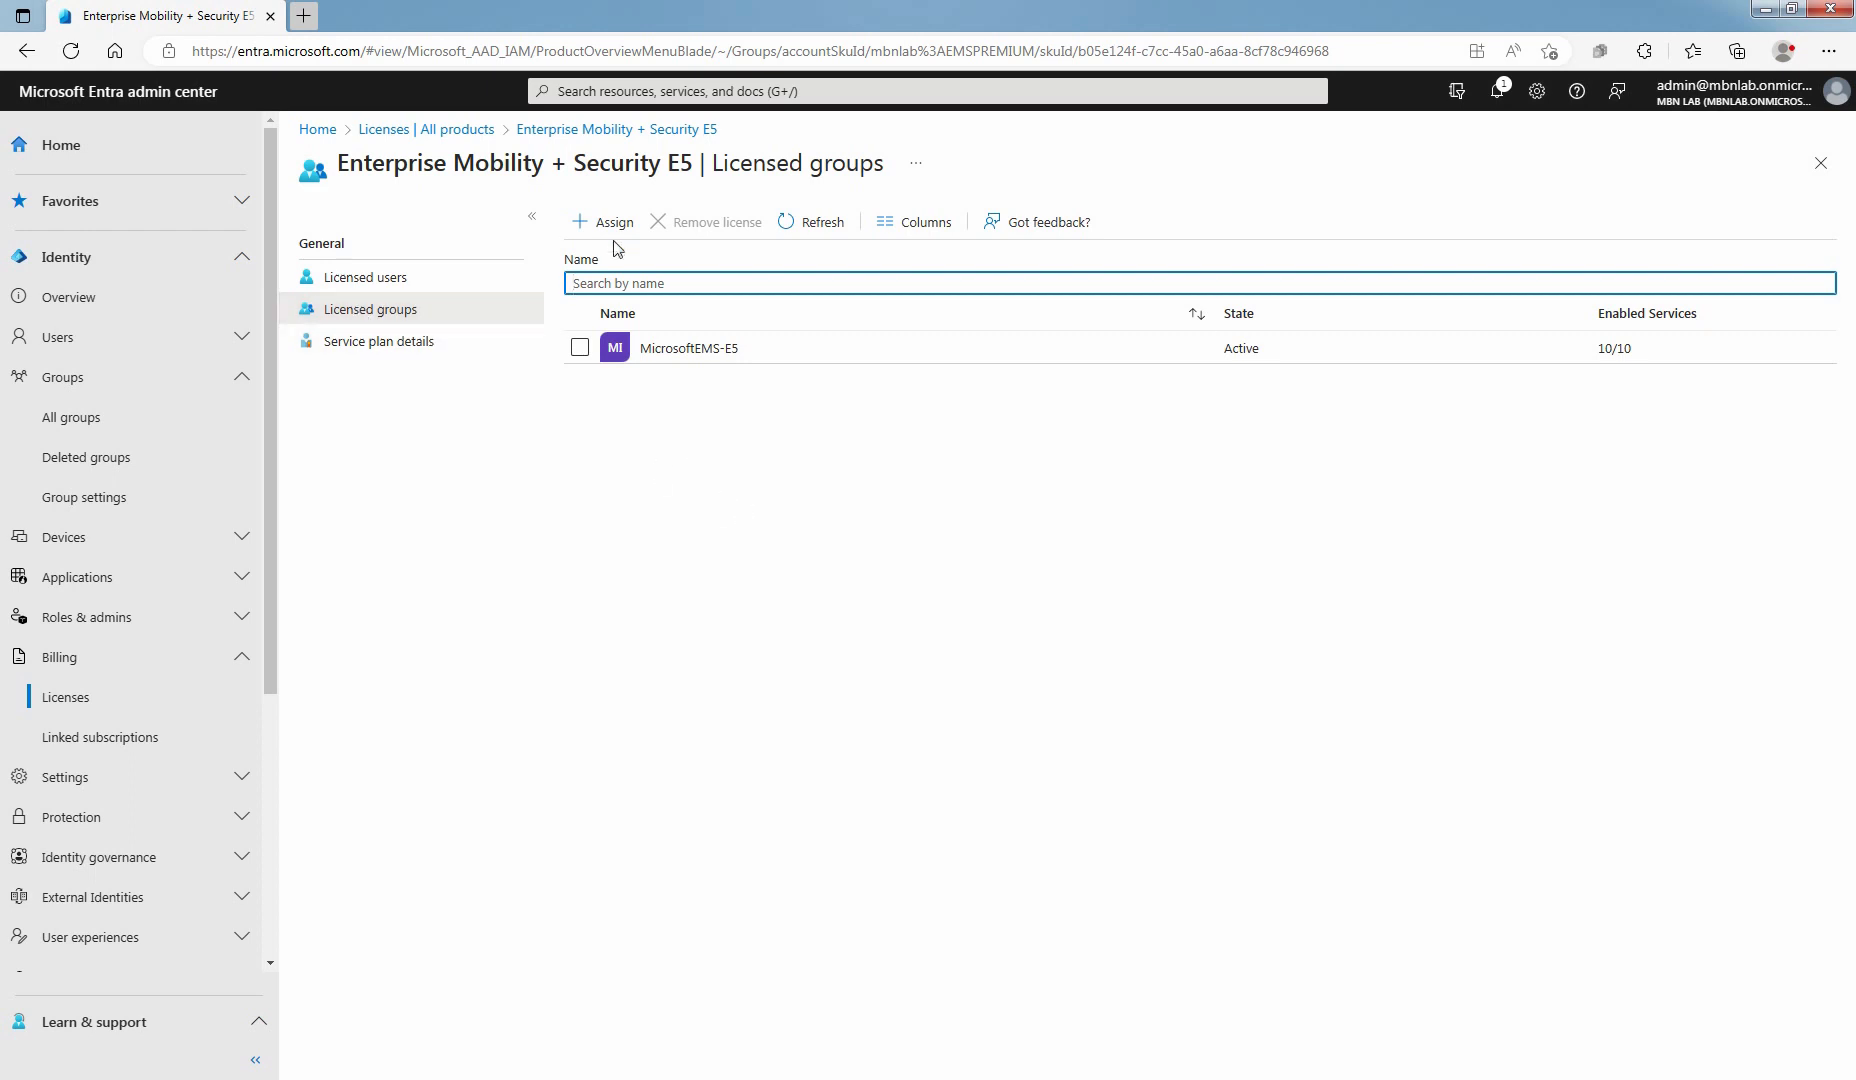
Start a new E5 license assignment and browse the Groups picker without selecting anyone
{"action": "left_click", "coordinate": [601, 221]}
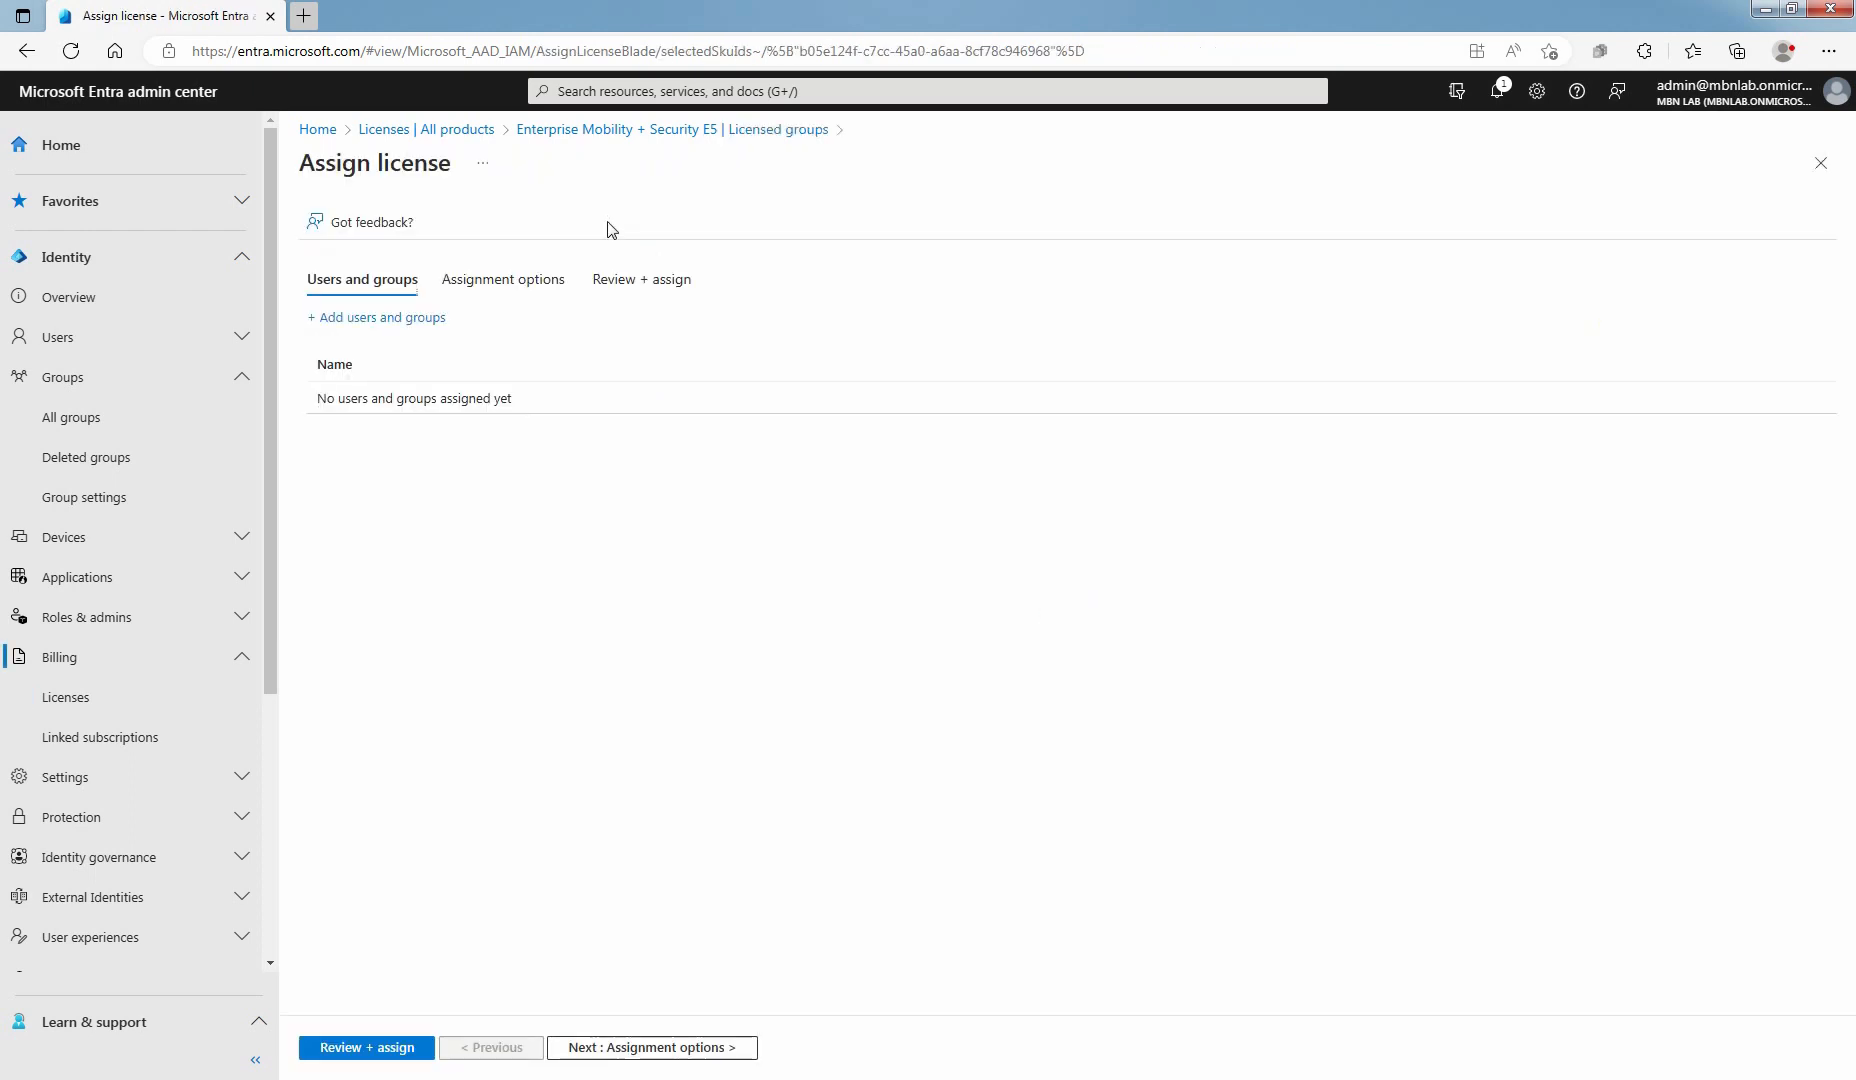
{"action": "left_click", "coordinate": [381, 317]}
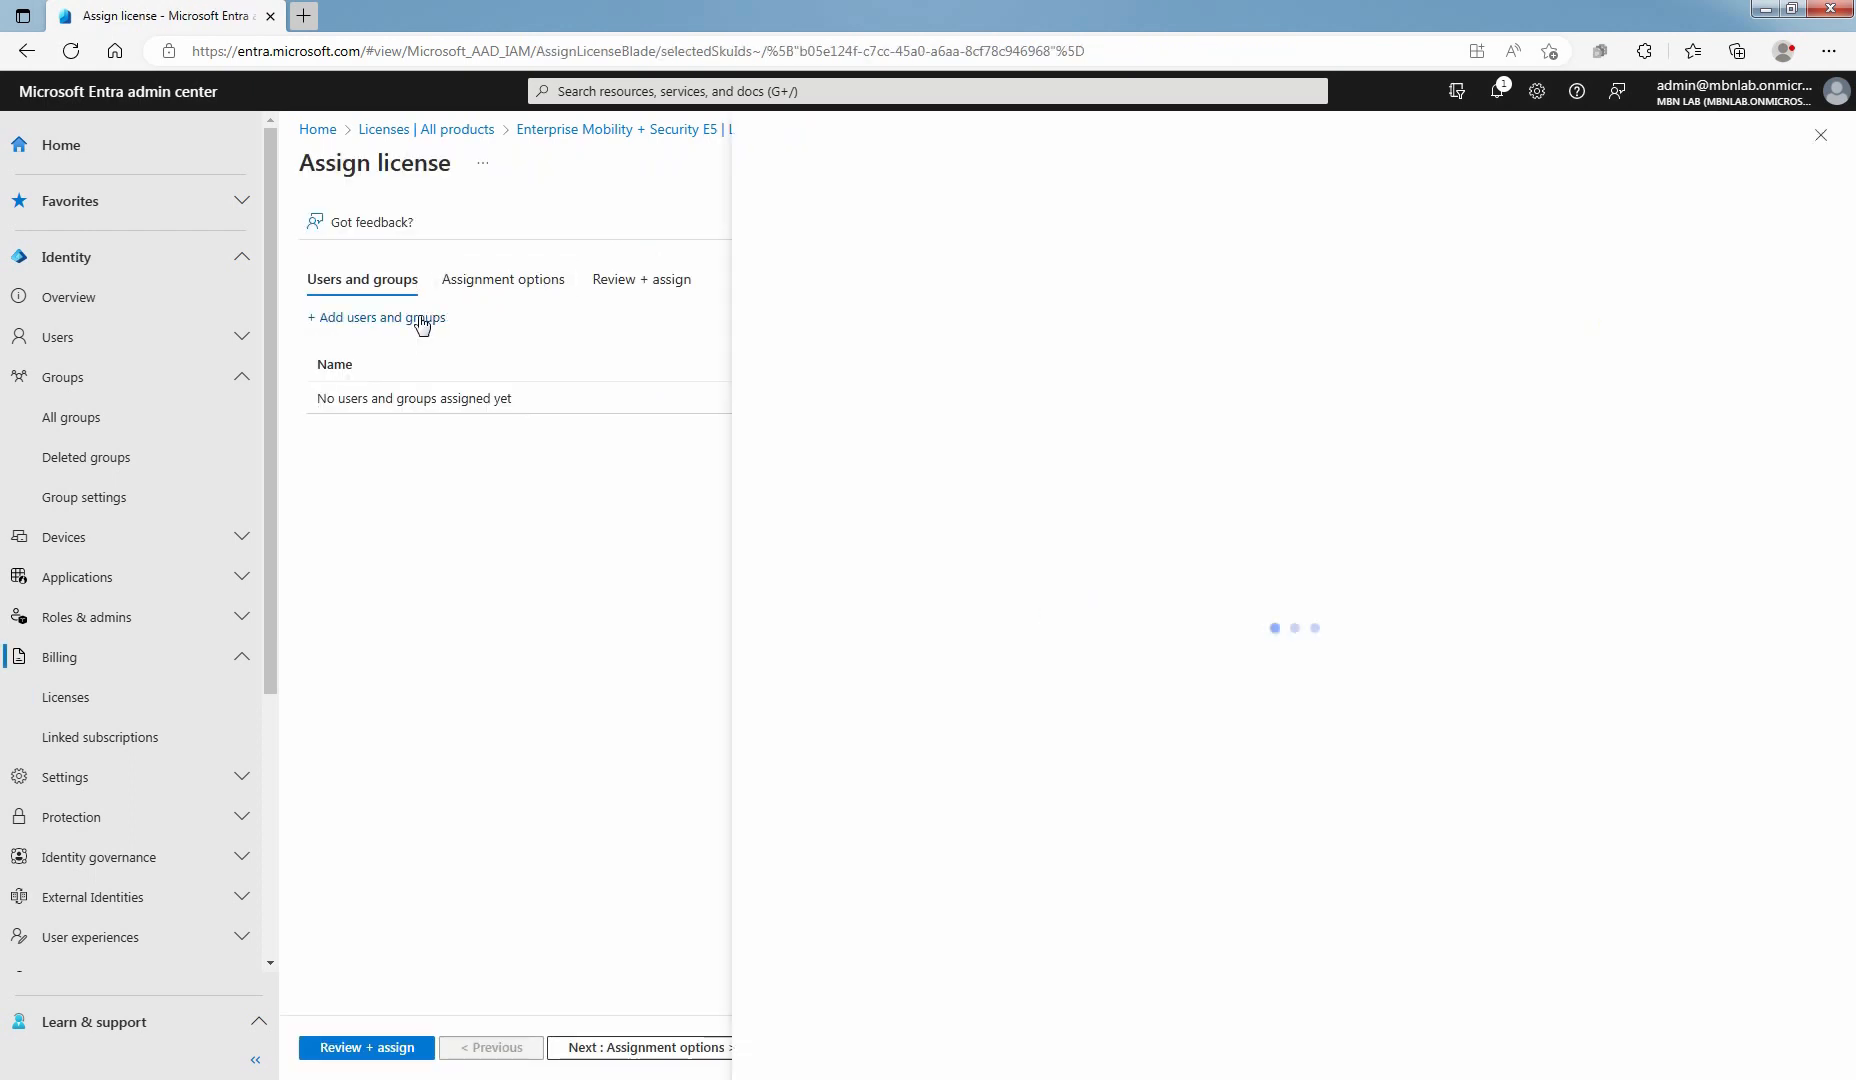
{"action": "left_click", "coordinate": [375, 317]}
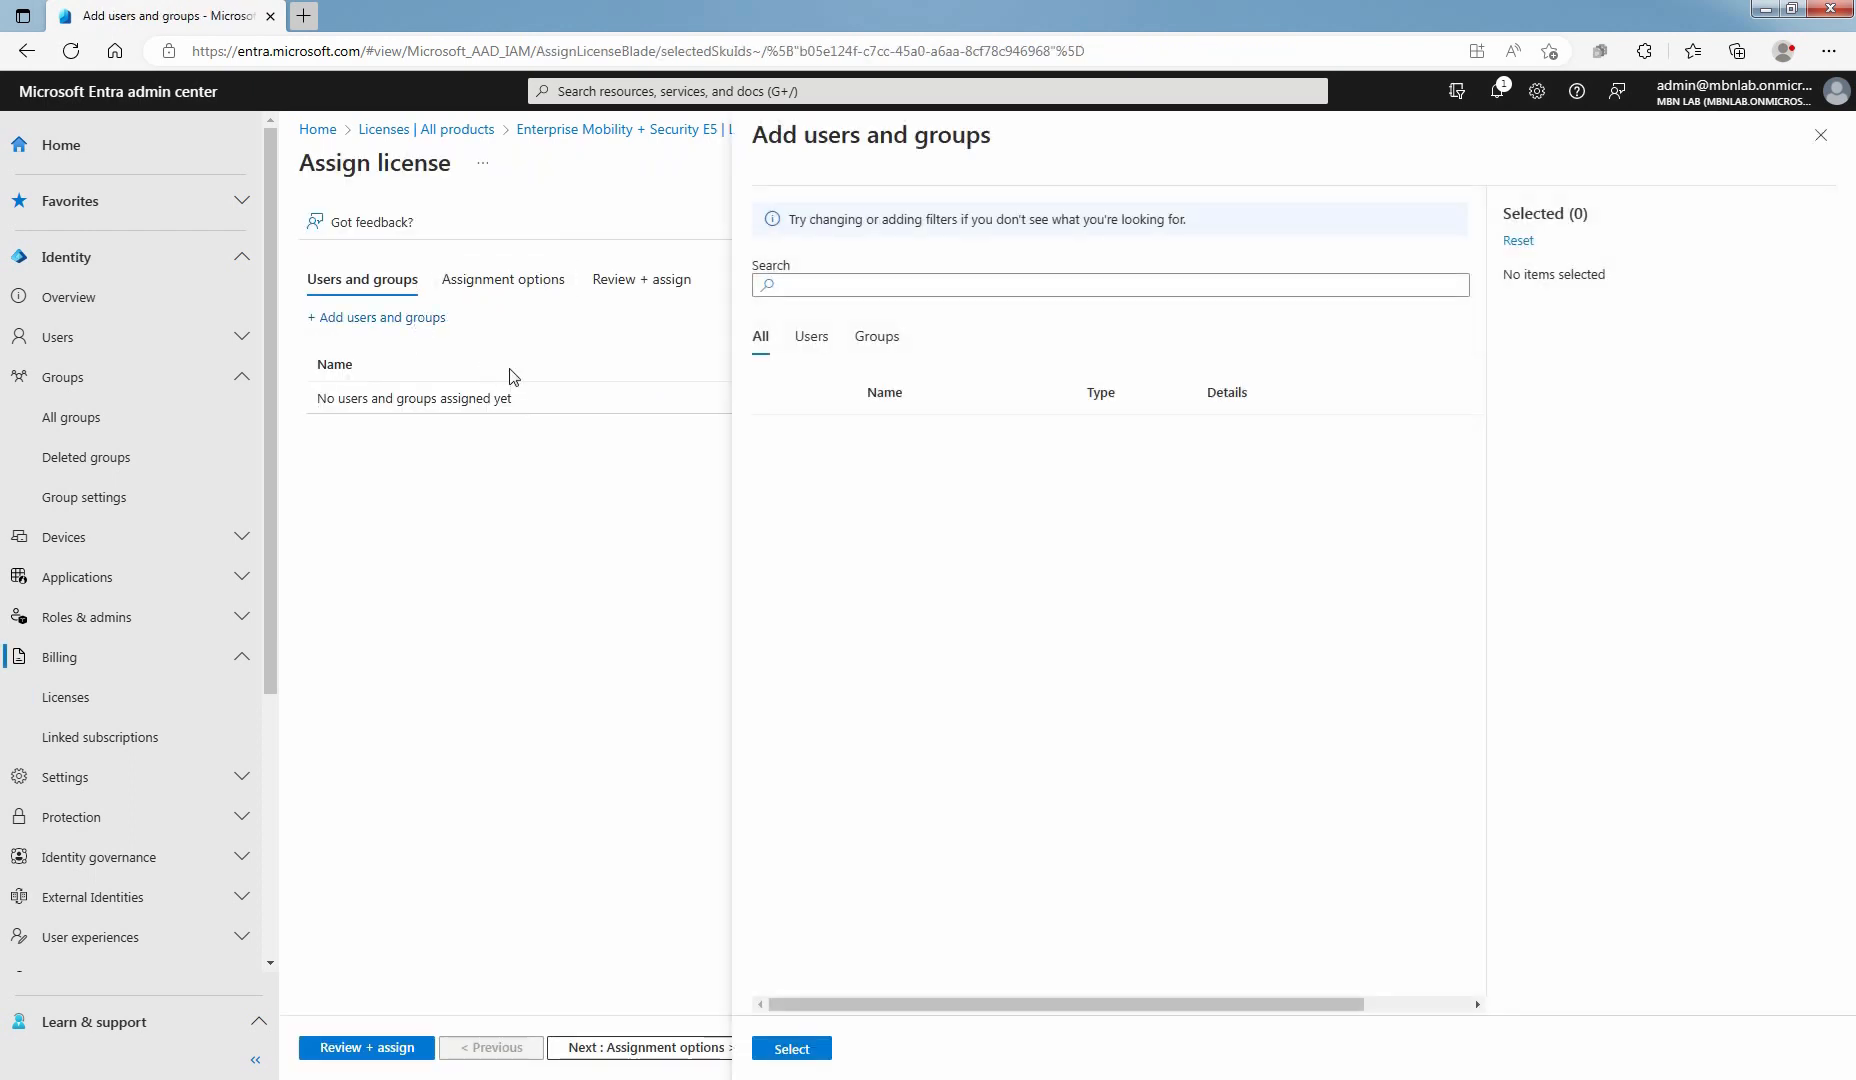
{"action": "left_click", "coordinate": [876, 338]}
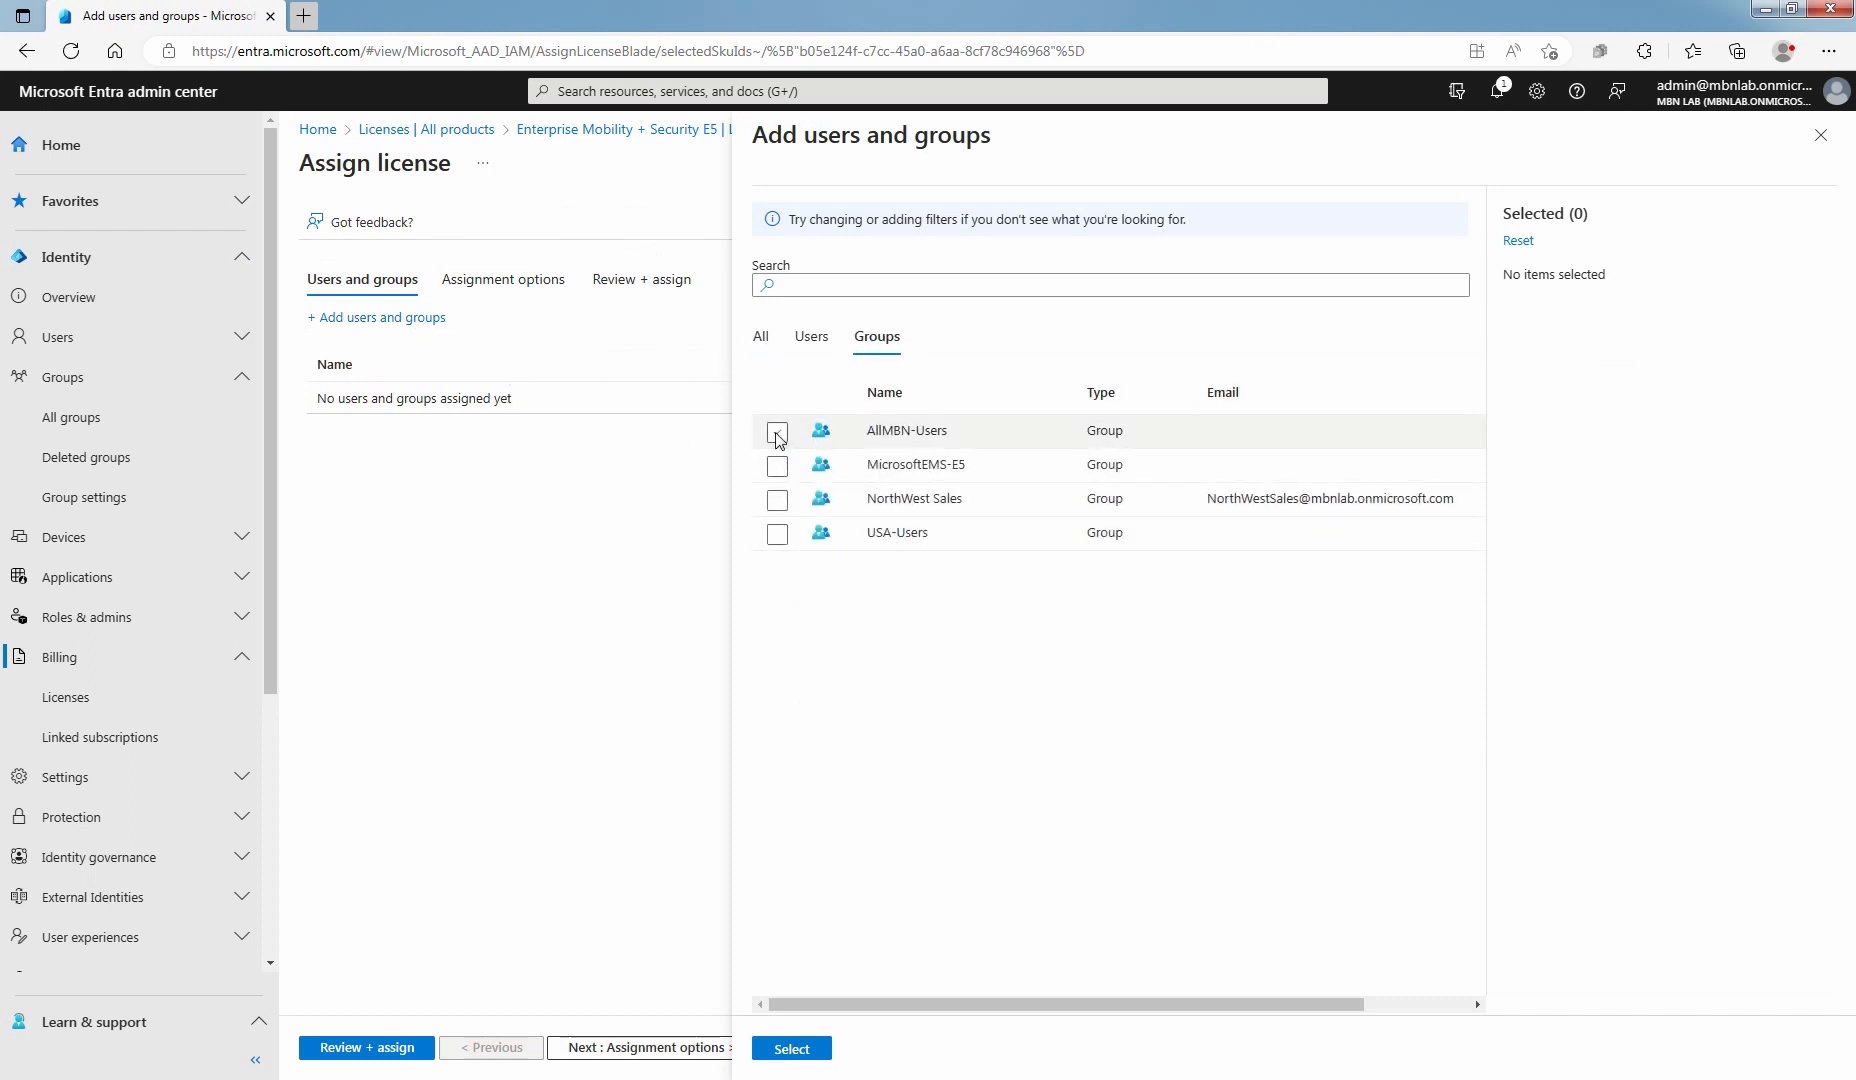
{"action": "left_click", "coordinate": [1820, 134]}
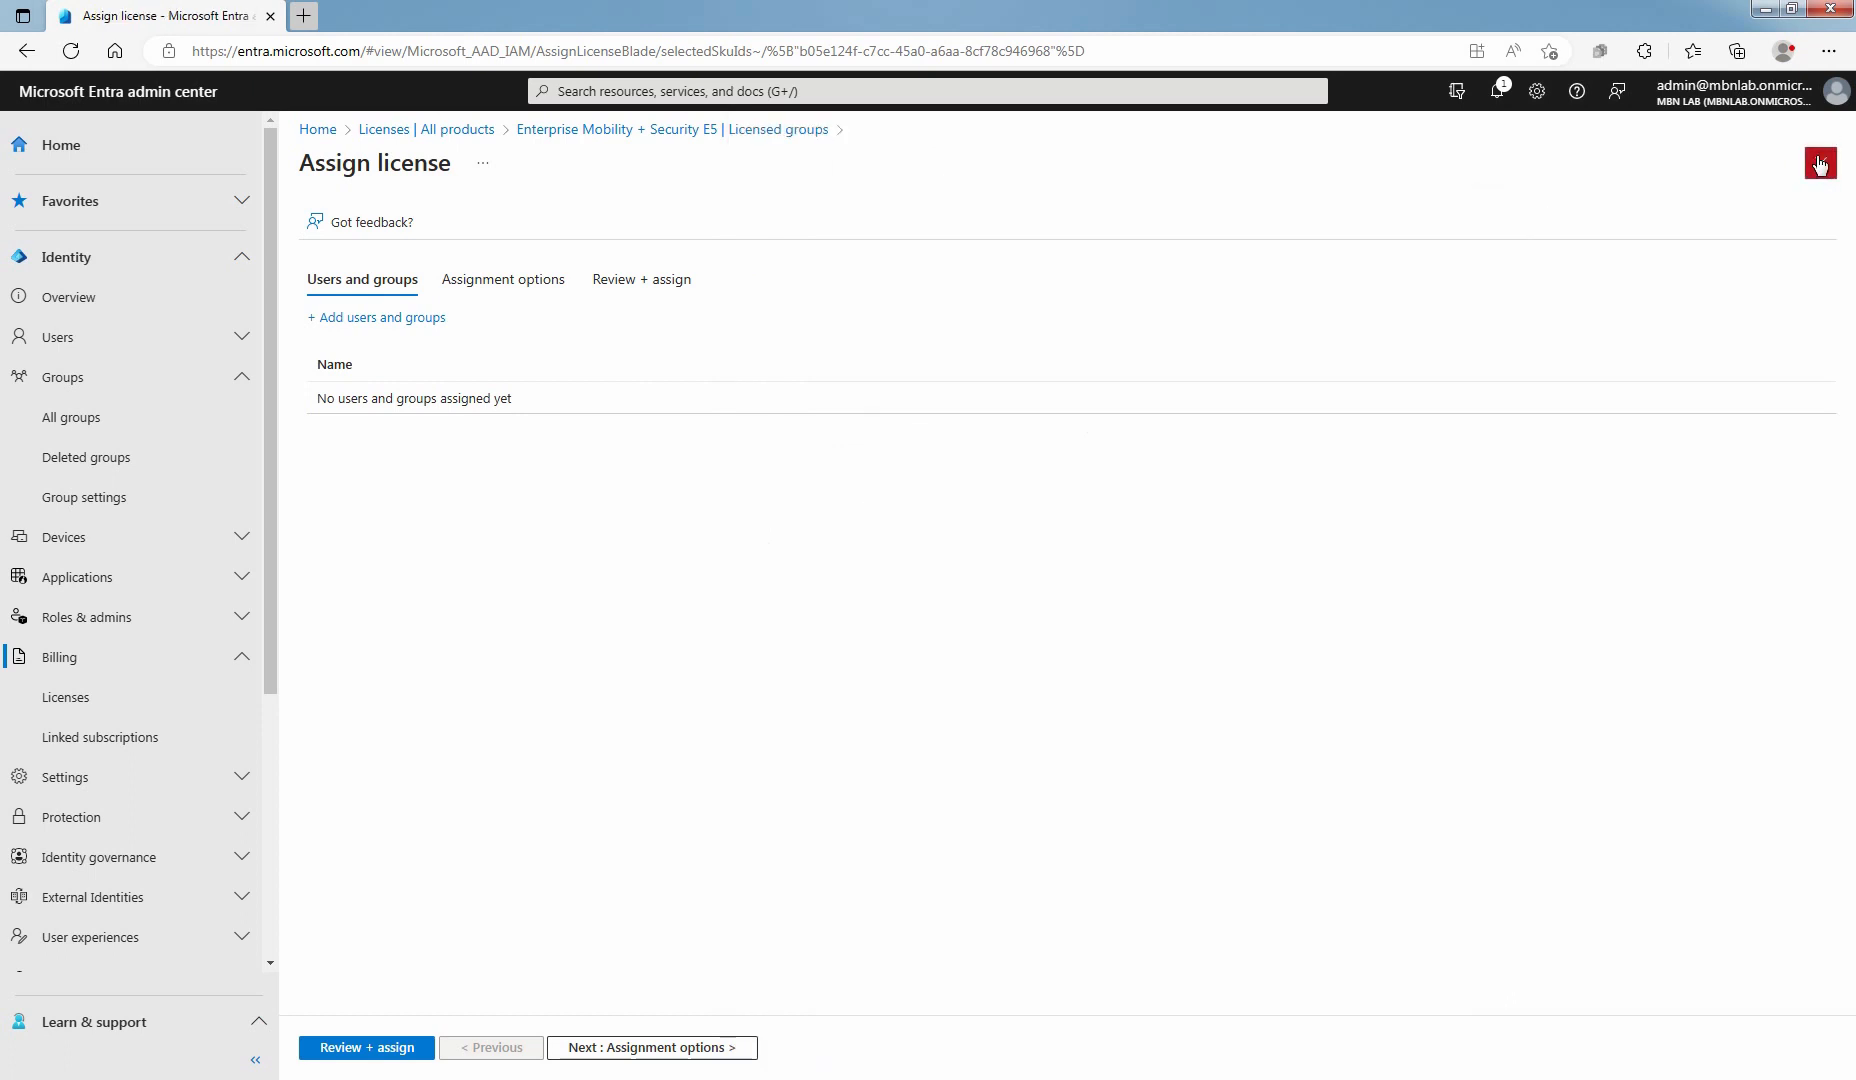
Abandon the Assign license blade and mark MicrosoftEMS-E5 in the Licensed groups list
{"action": "left_click", "coordinate": [1820, 163]}
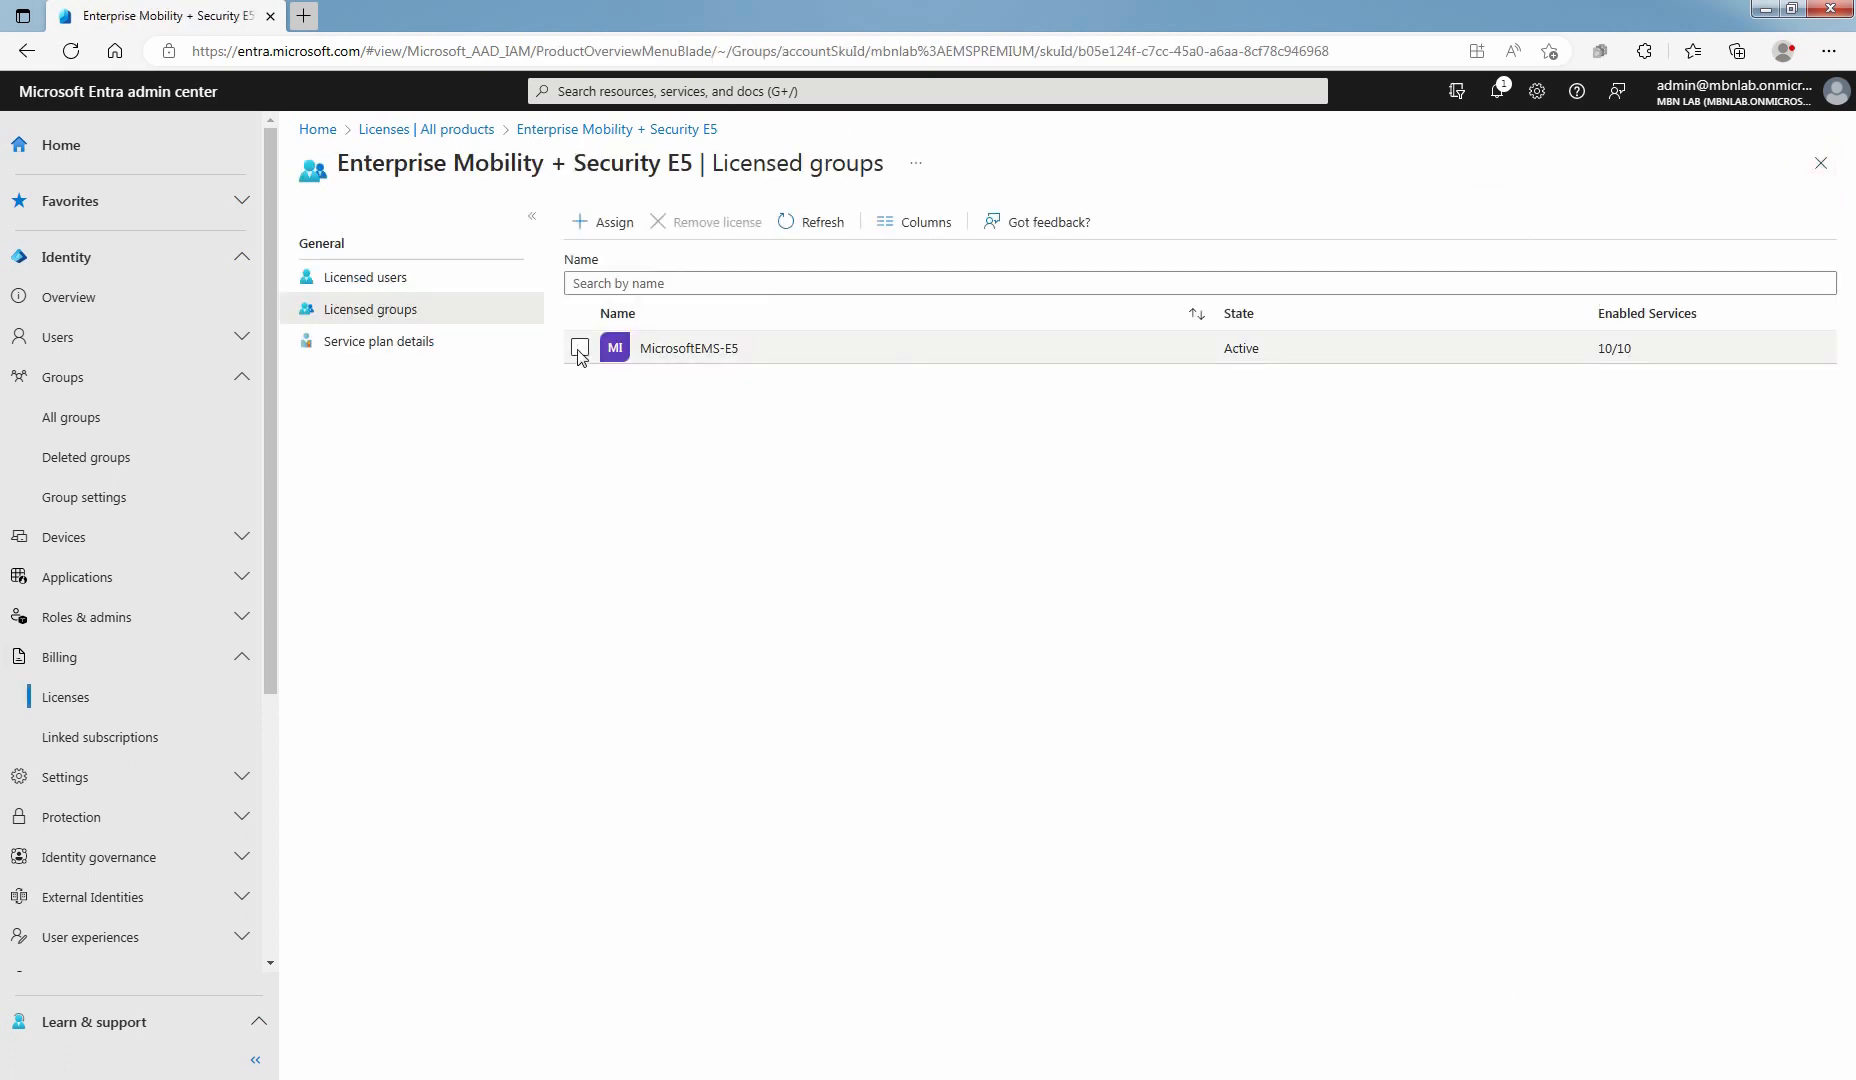
{"action": "left_click", "coordinate": [579, 348]}
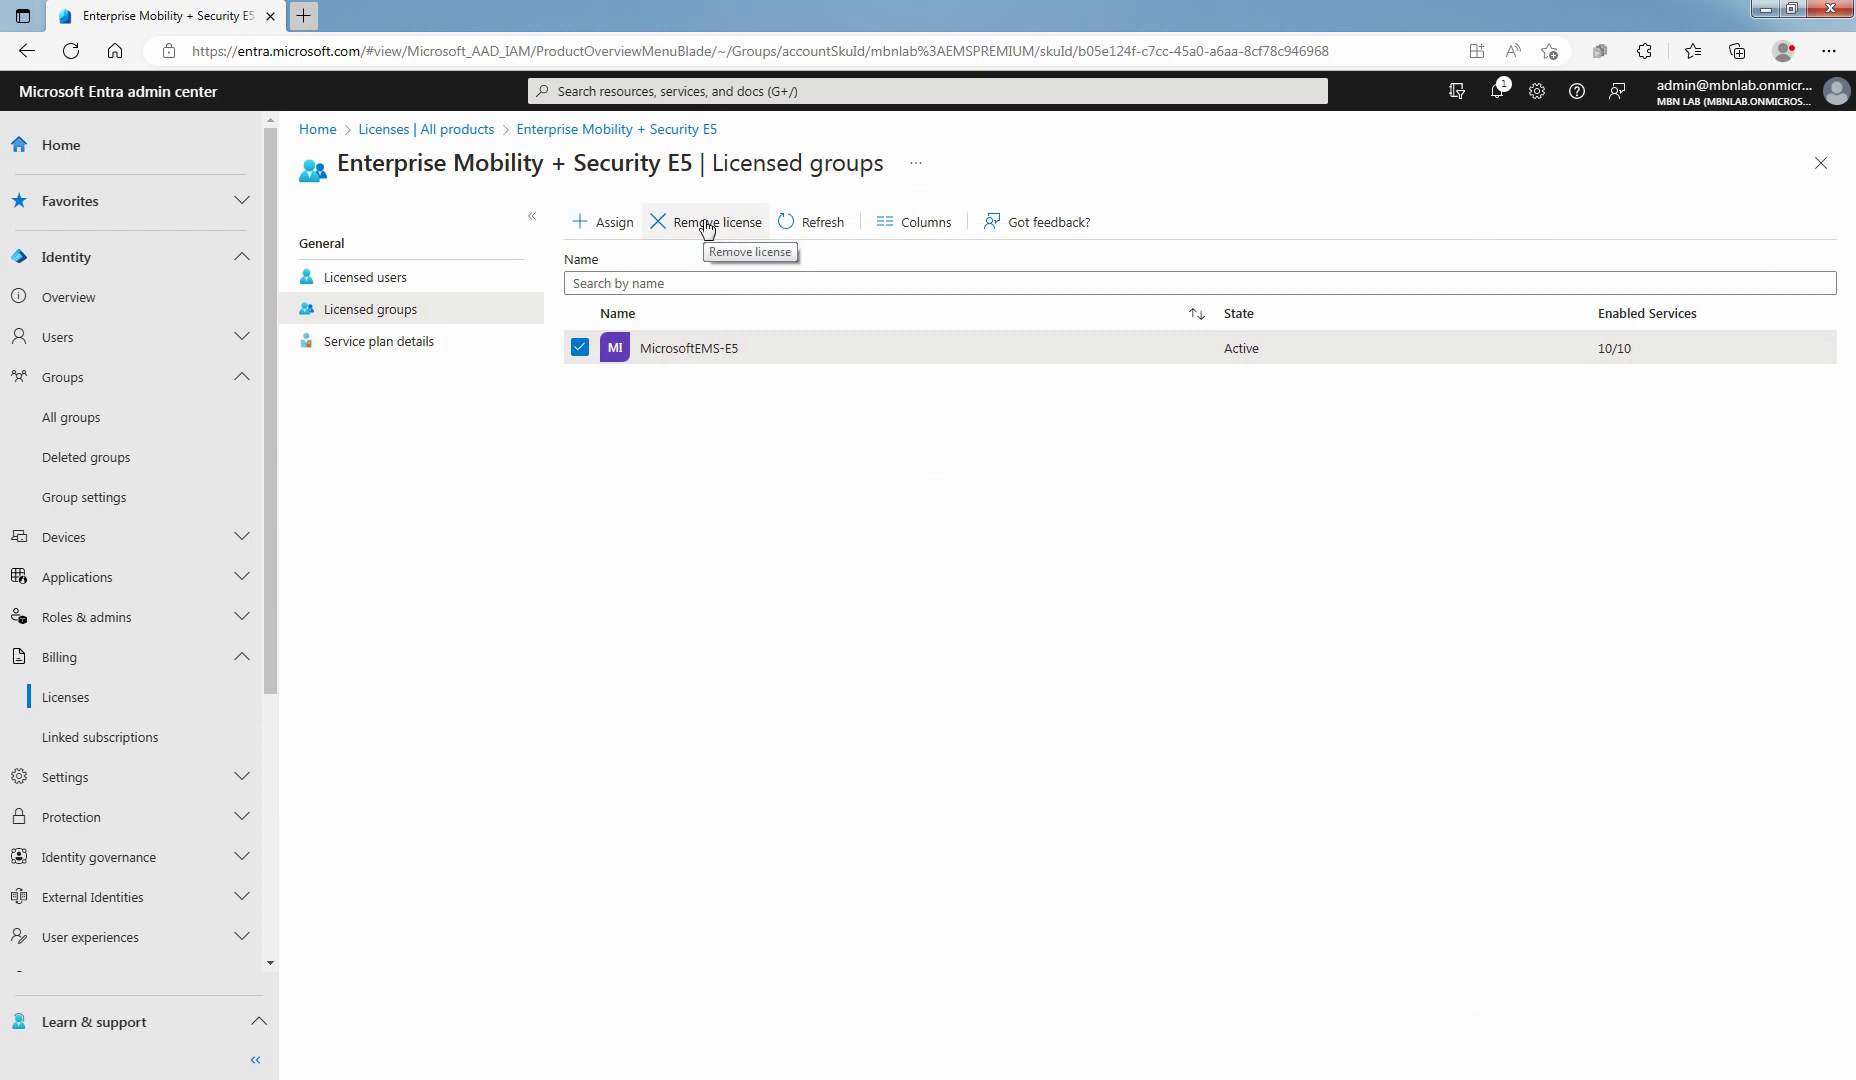
{"action": "mouse_move", "coordinate": [727, 354]}
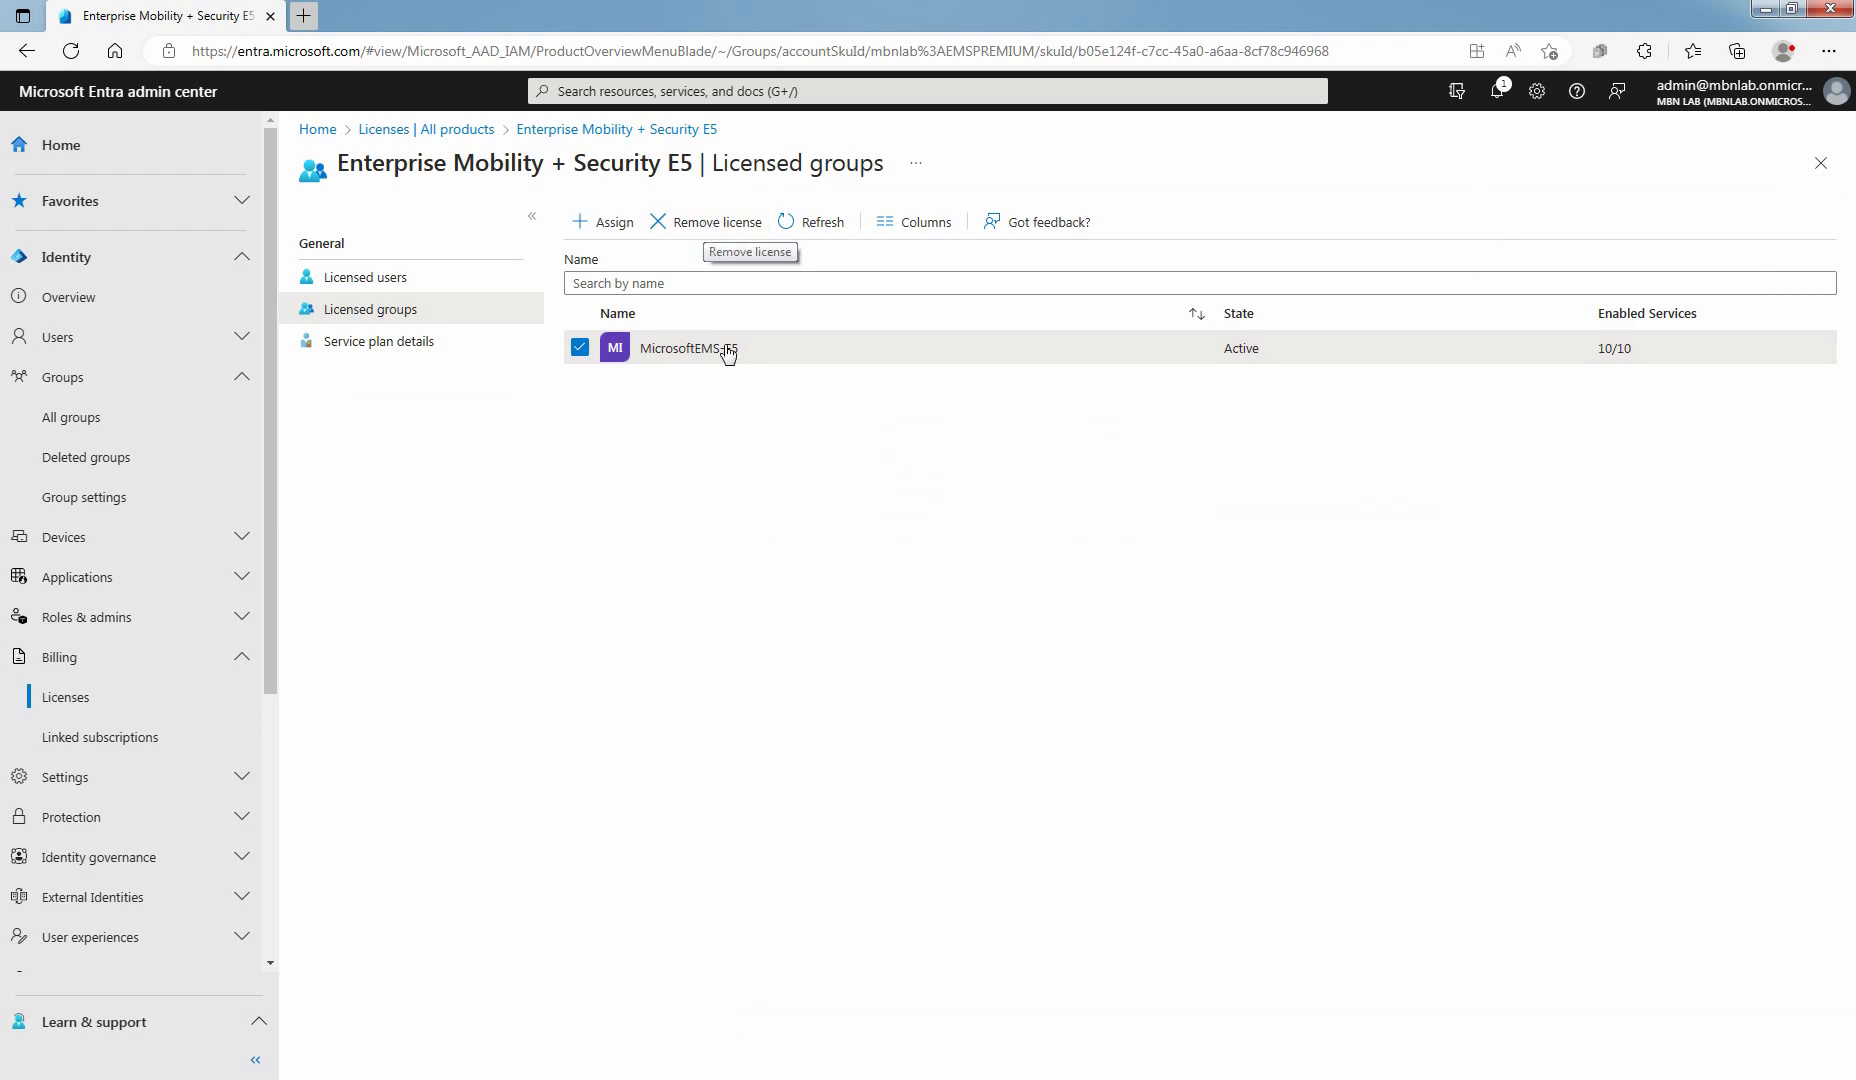
{"action": "mouse_move", "coordinate": [718, 398]}
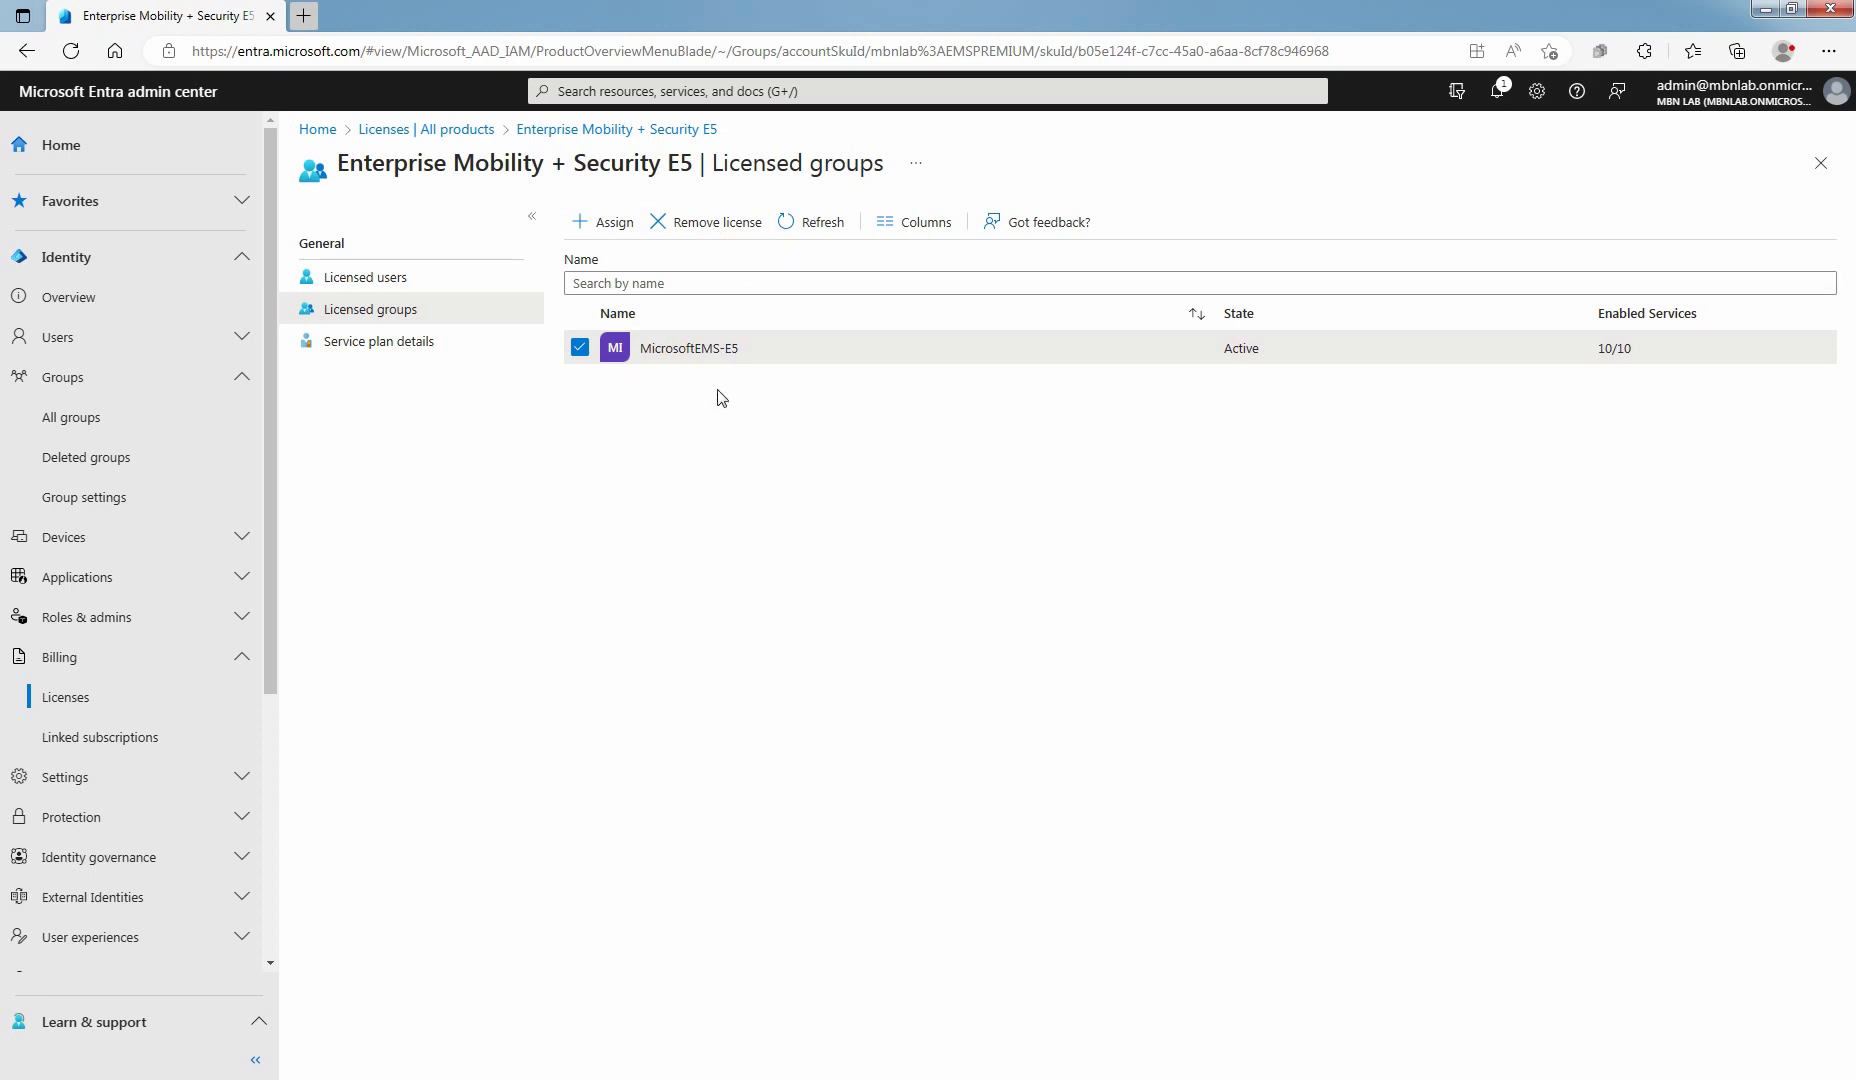